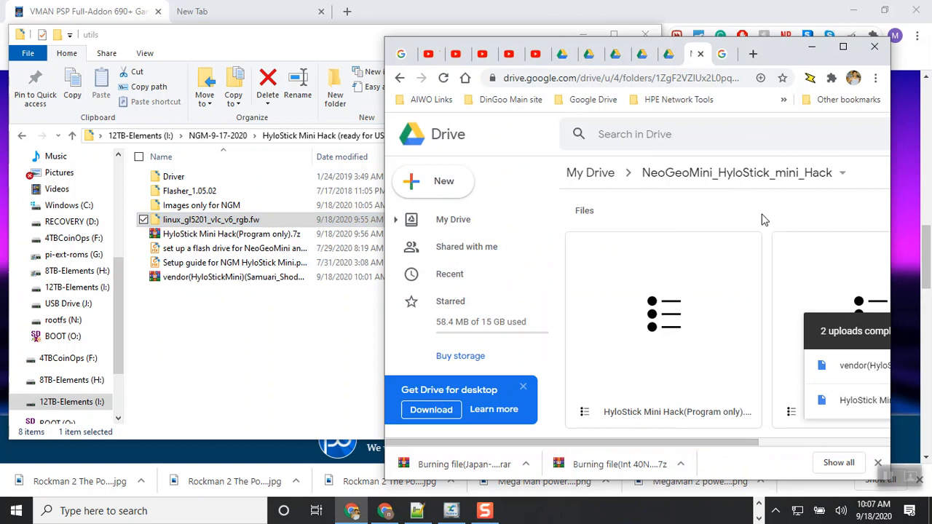
mouse_move(654, 325)
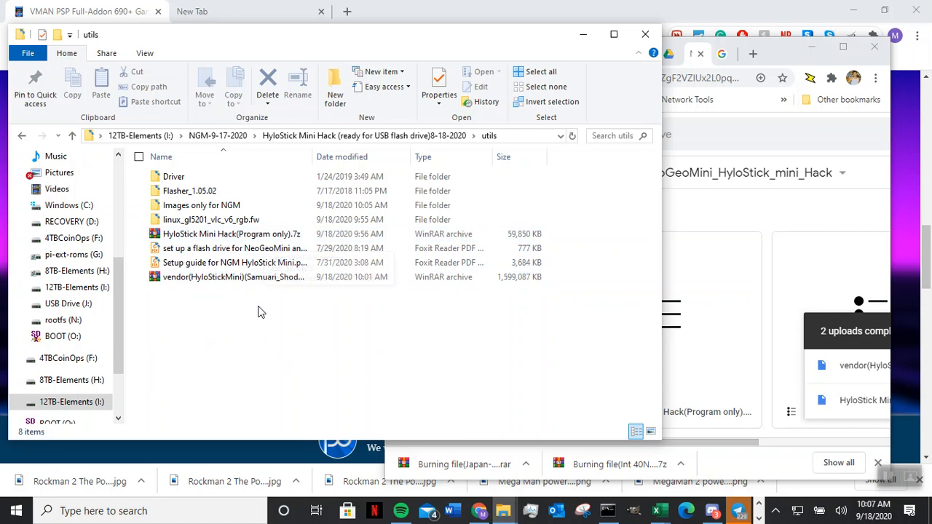
- Bring File Explorer's HyloStick Mini Hack utils folder to the front over Chrome
left_click(232, 234)
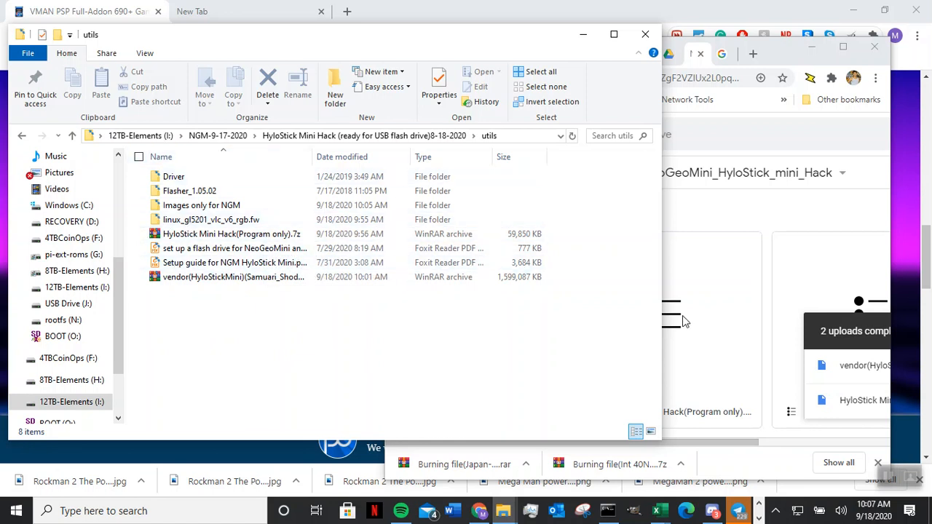
mouse_move(740, 215)
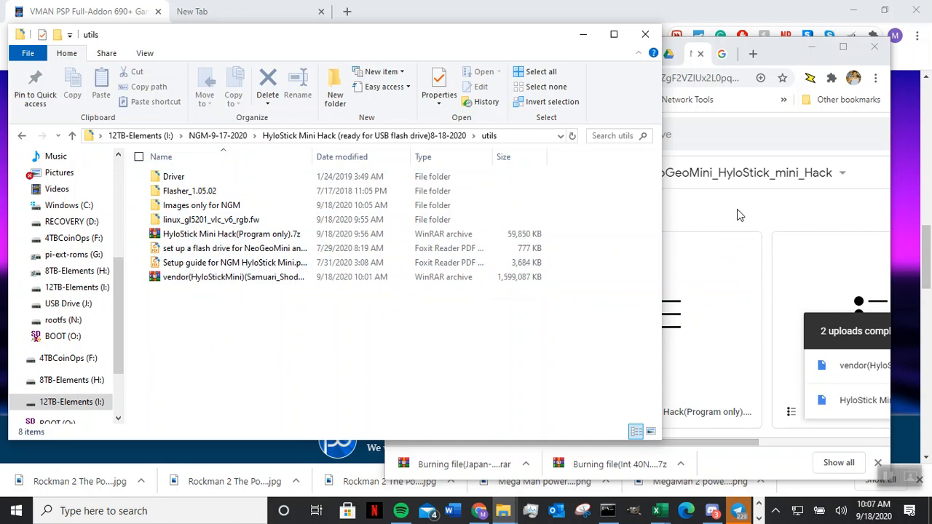
mouse_move(755, 272)
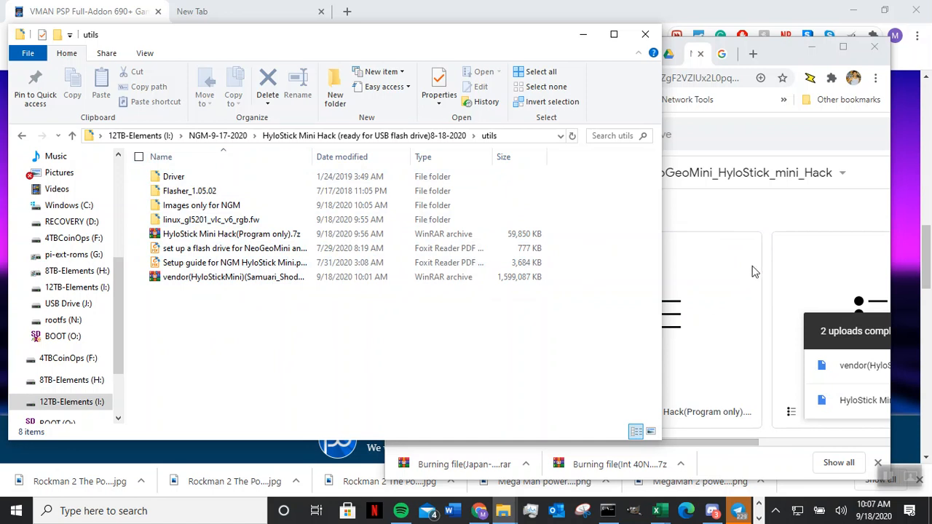
mouse_move(310, 353)
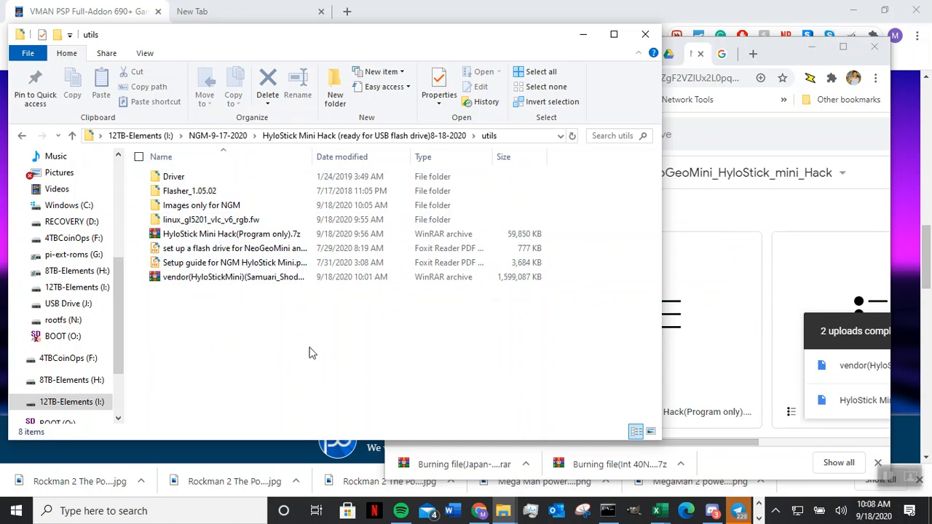
mouse_move(164, 291)
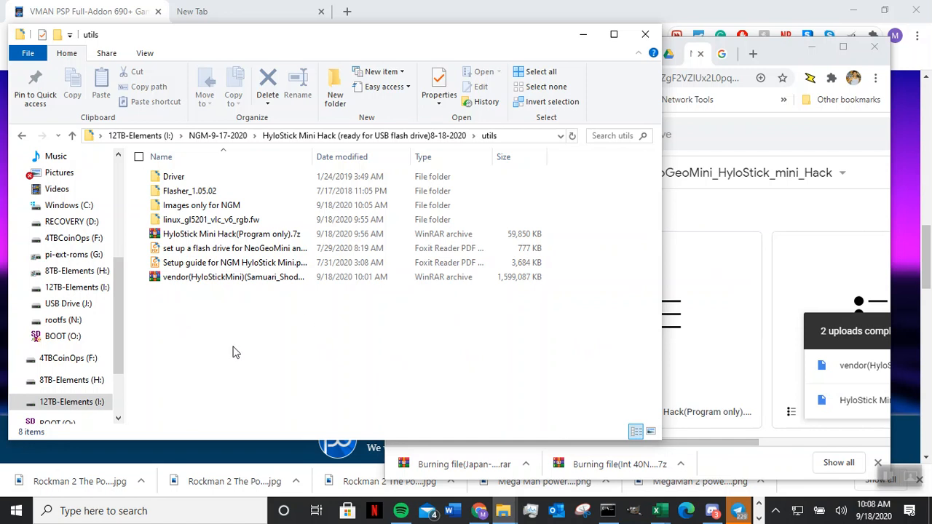
left_click(233, 277)
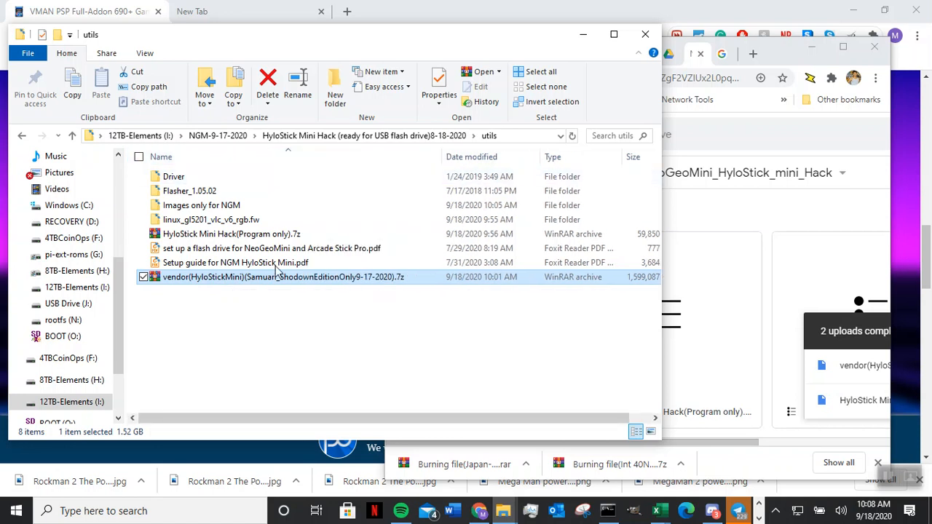
mouse_move(243, 286)
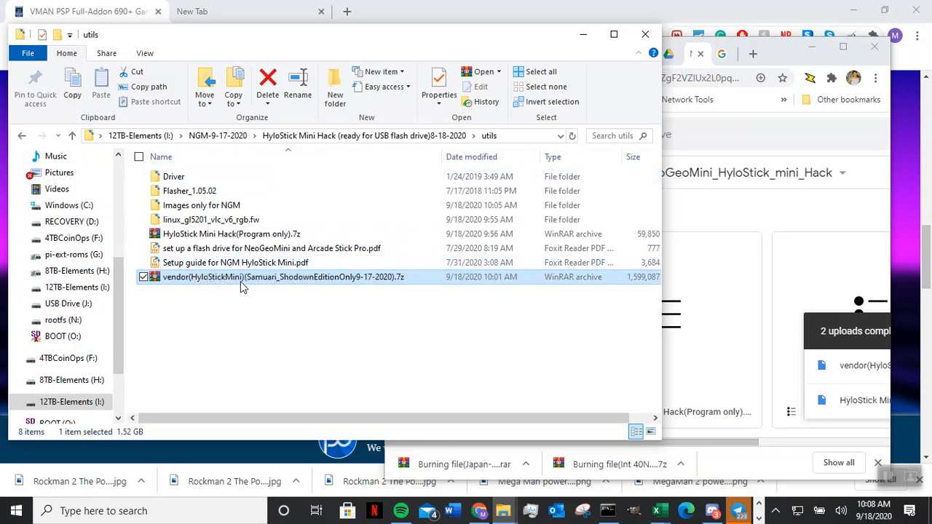
mouse_move(292, 295)
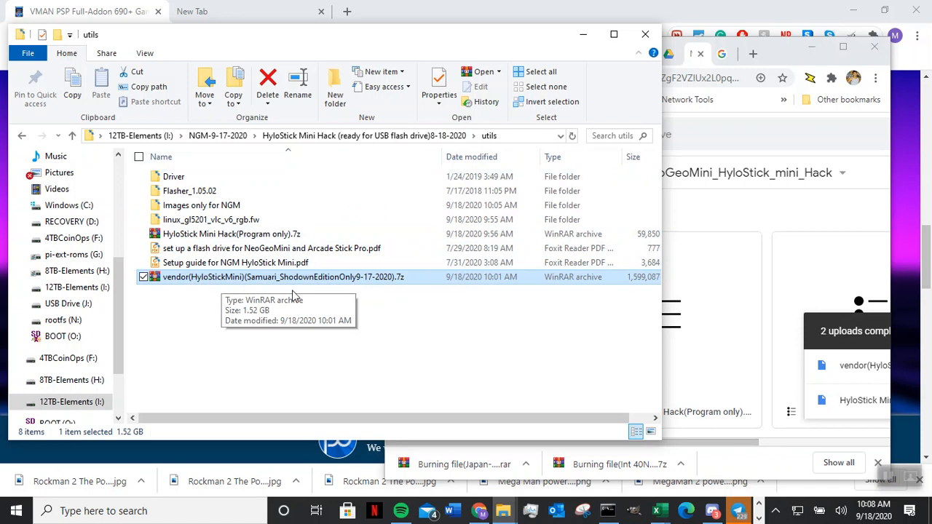
mouse_move(301, 284)
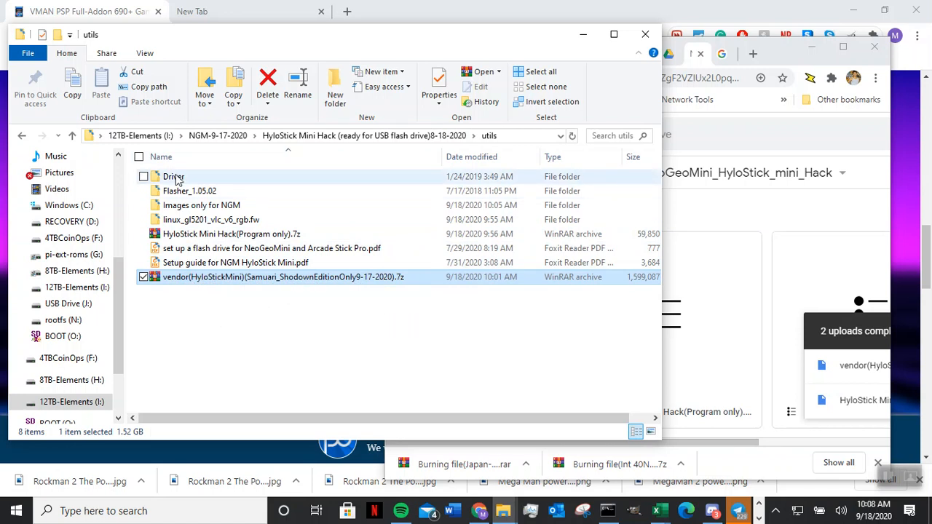
mouse_move(231, 234)
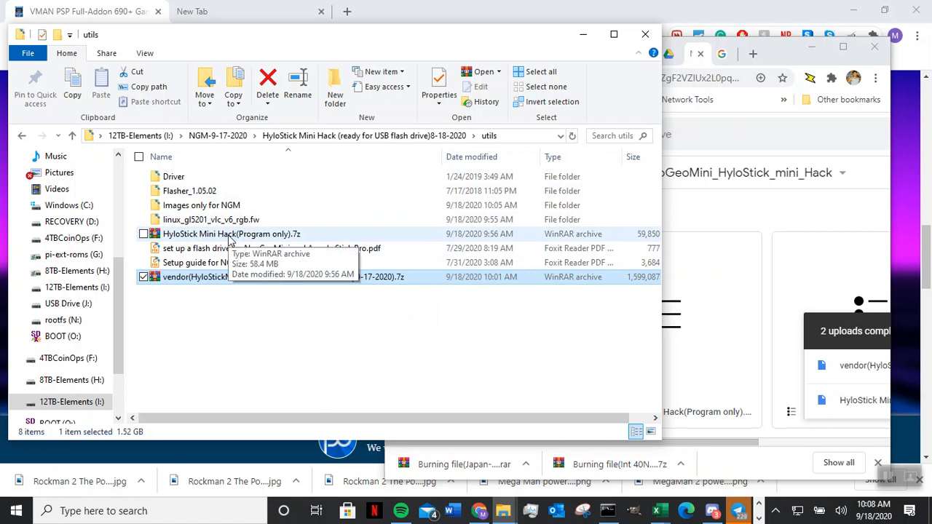
mouse_move(266, 241)
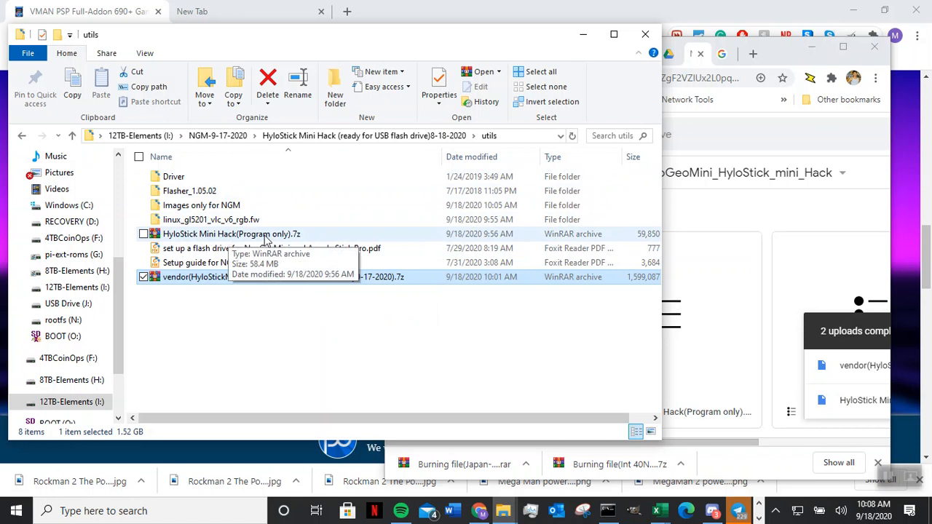
mouse_move(195, 211)
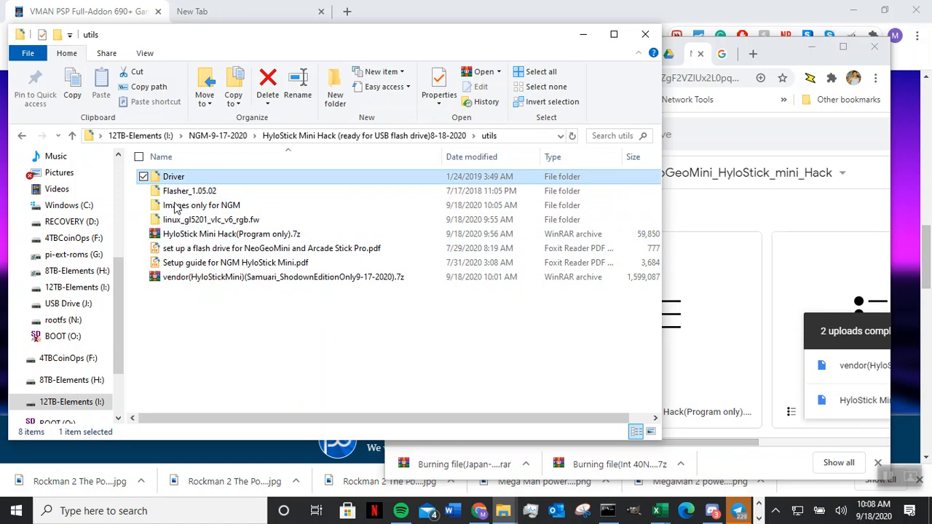
mouse_move(196, 229)
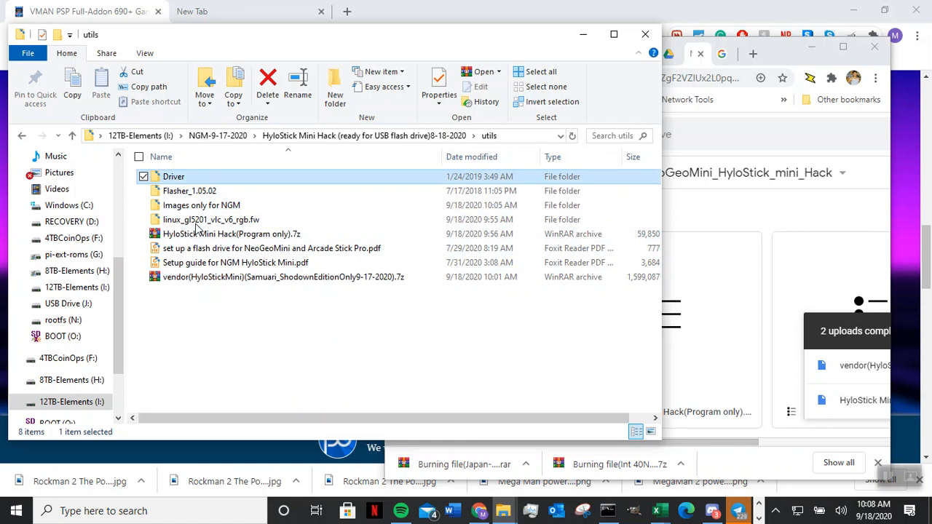
mouse_move(168, 263)
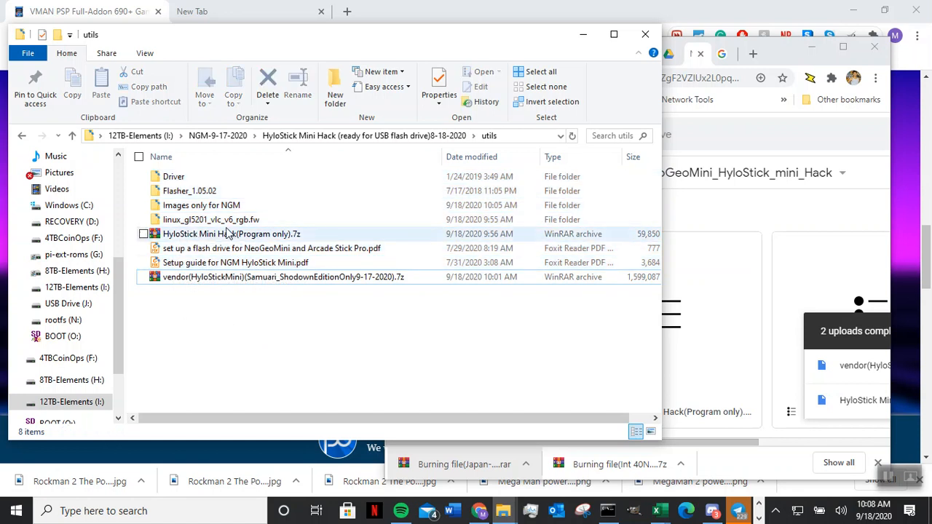
- Open HyloStick Mini Hack(Program only).7z in 7-Zip and enter linux_gl5201_vlc_v6_rgb.fw
right_click(232, 234)
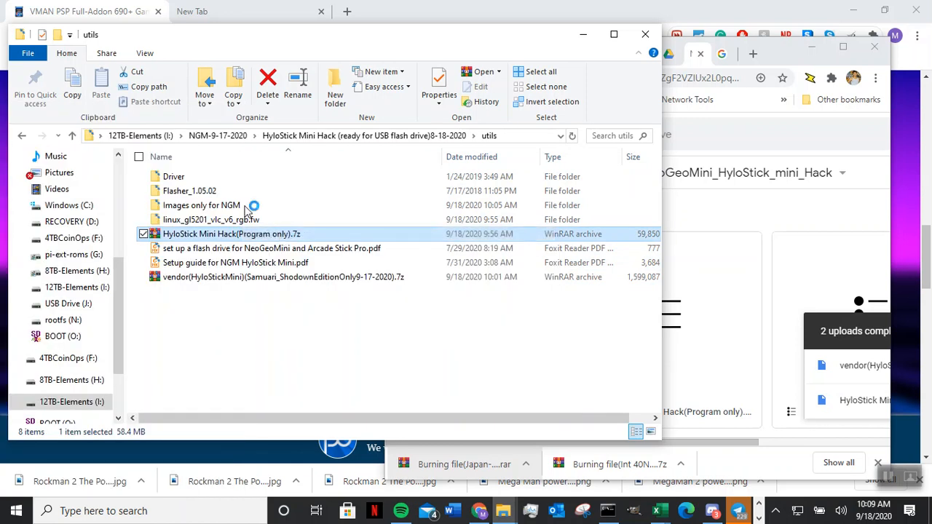
double_click(231, 234)
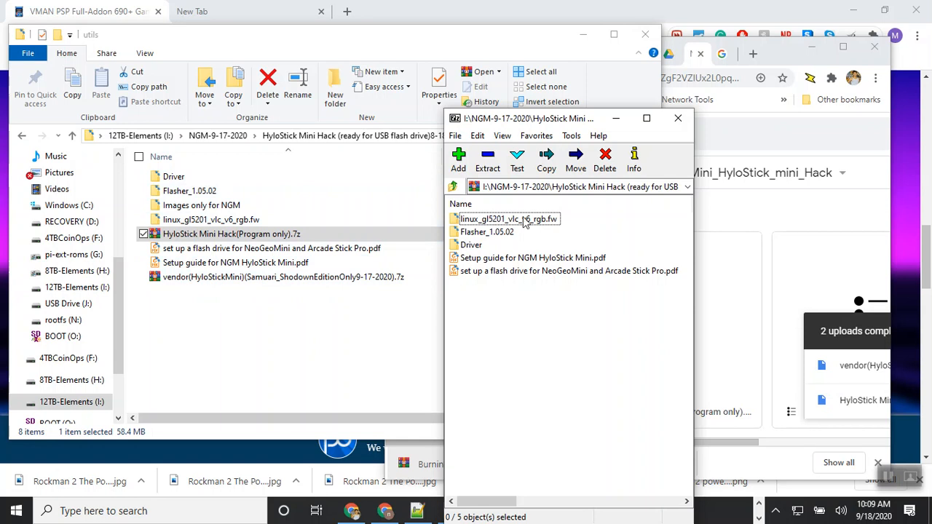
double_click(508, 218)
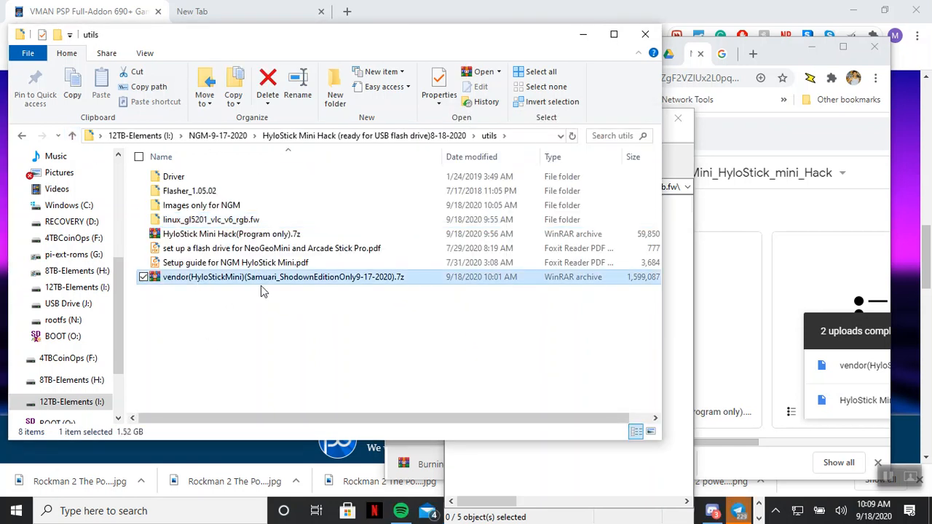
mouse_move(789, 51)
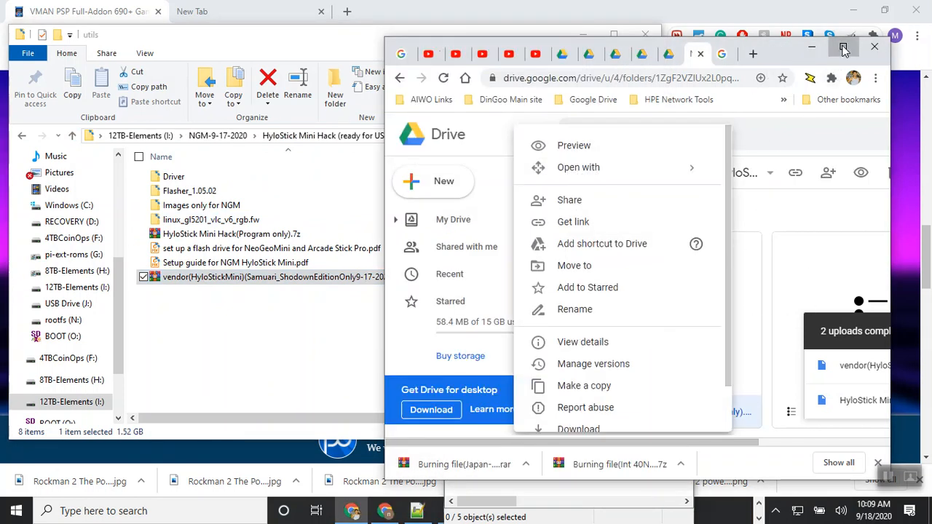
- Maximize the Drive window and bring up the vendor archive's actions menu
left_click(843, 48)
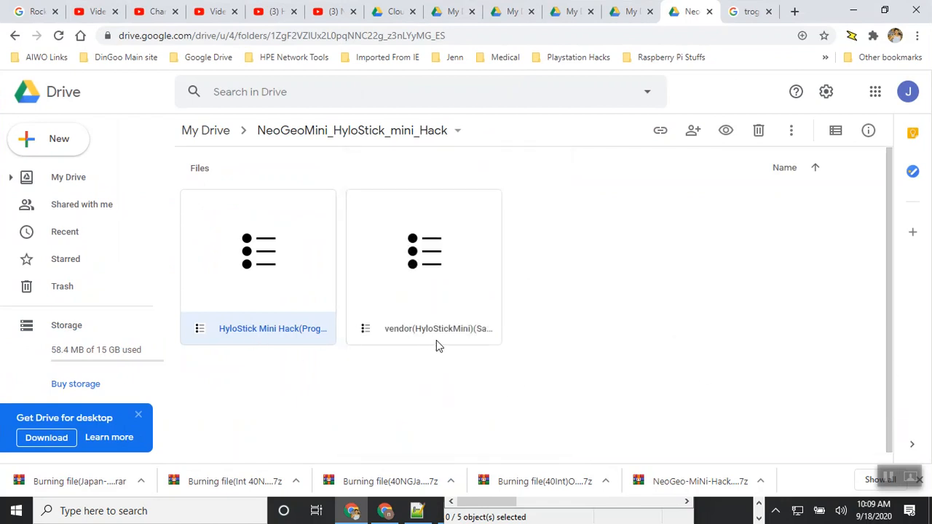
mouse_move(246, 344)
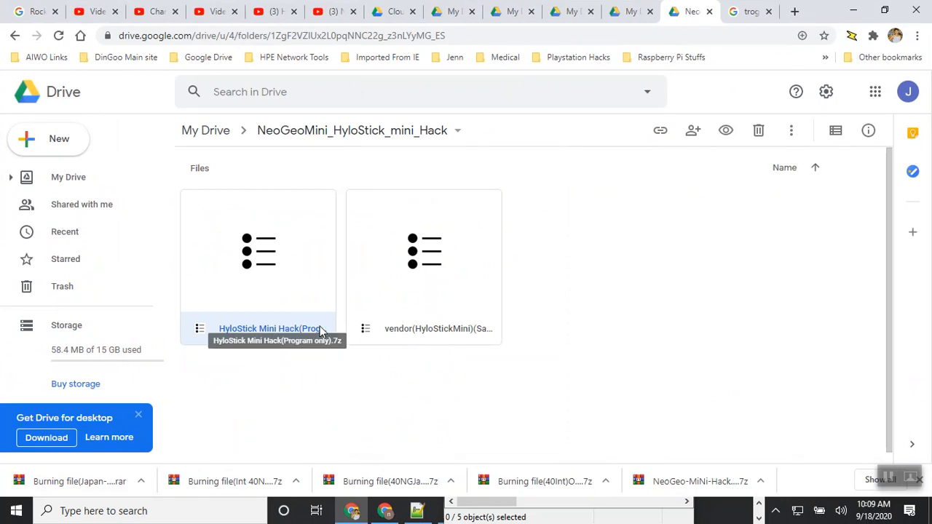
mouse_move(450, 336)
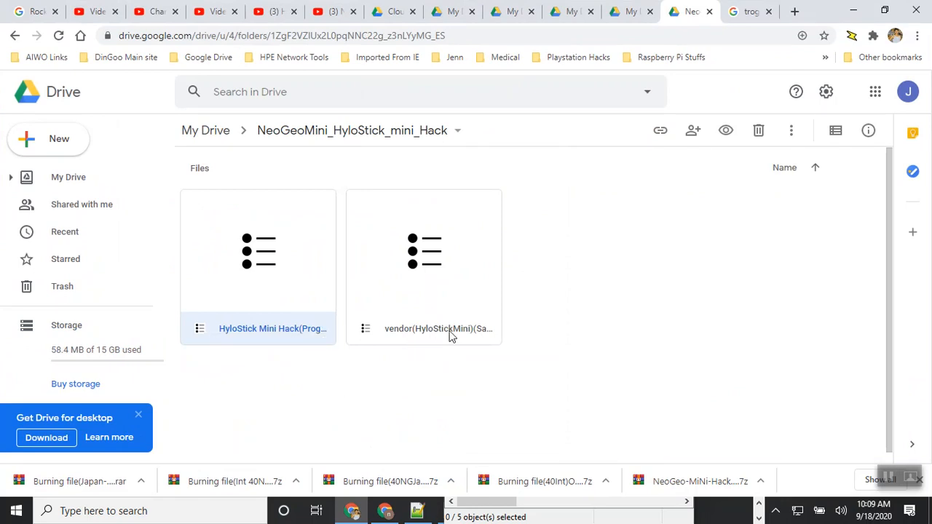
mouse_move(448, 328)
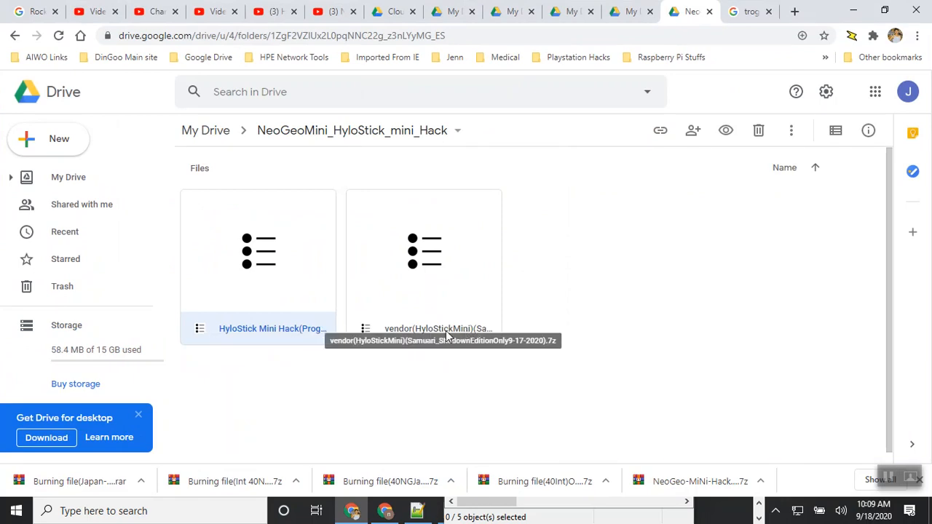
mouse_move(487, 337)
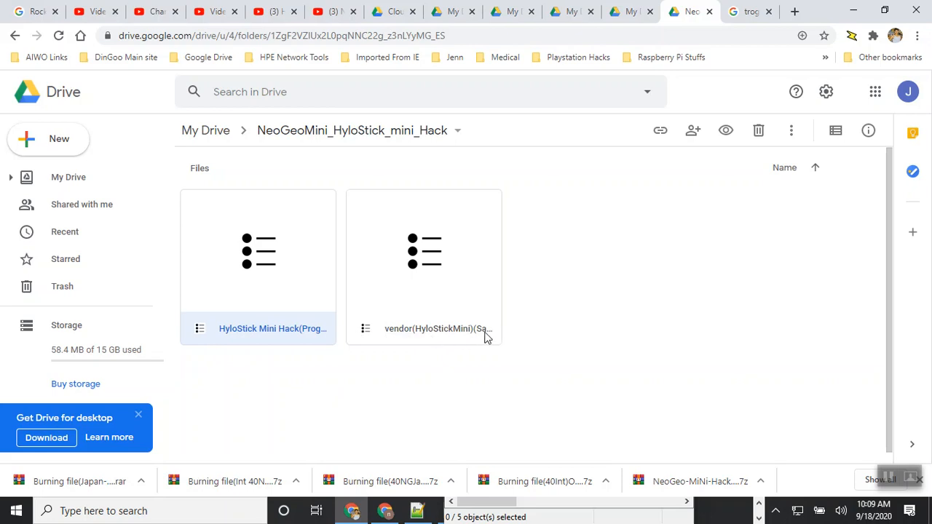
right_click(424, 328)
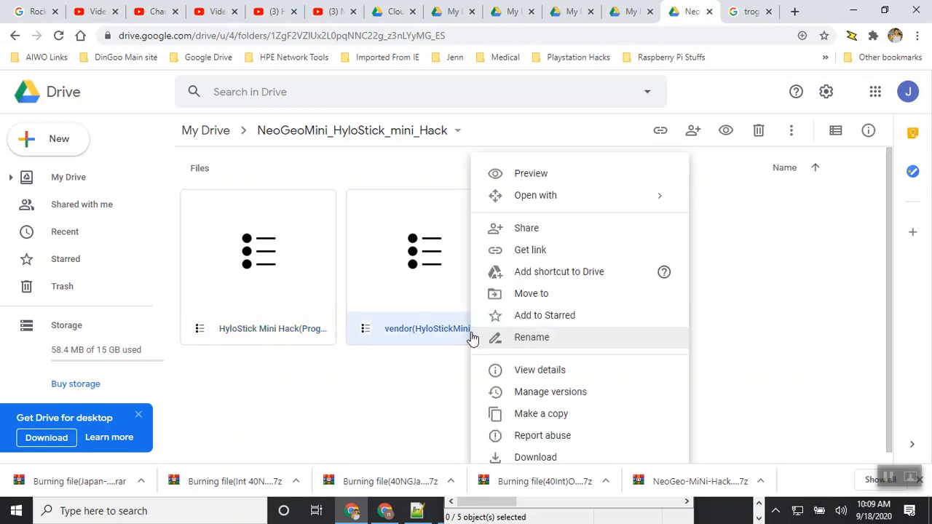
mouse_move(548, 222)
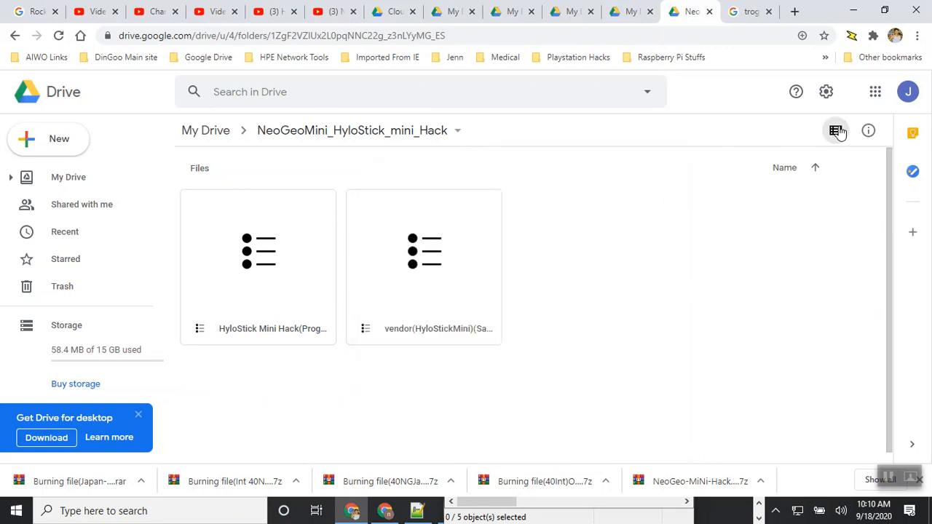
- Switch Drive to list layout and bring up the 58 MB program archive's menu
left_click(836, 130)
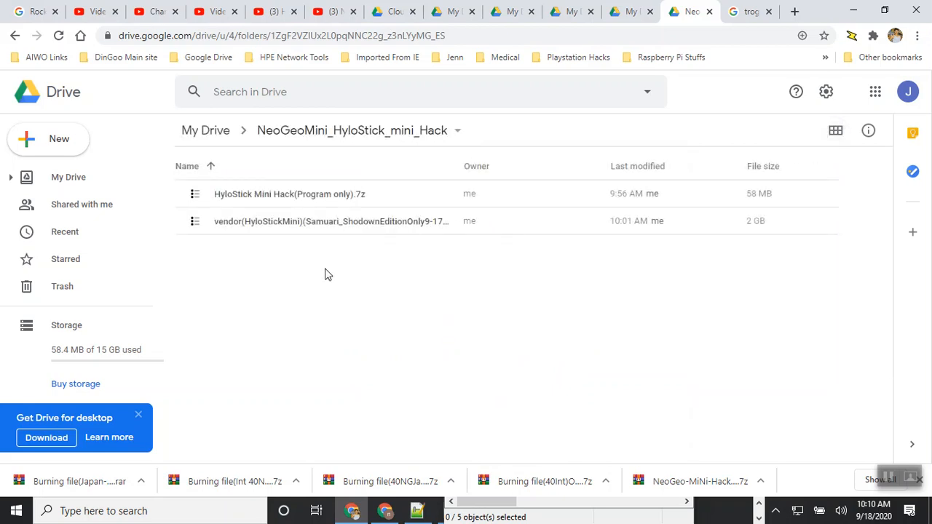
mouse_move(332, 221)
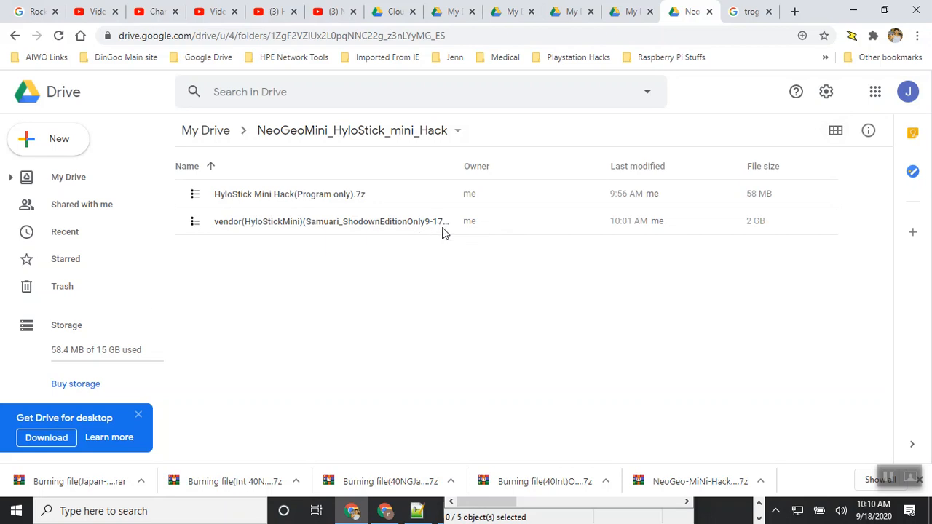
mouse_move(460, 159)
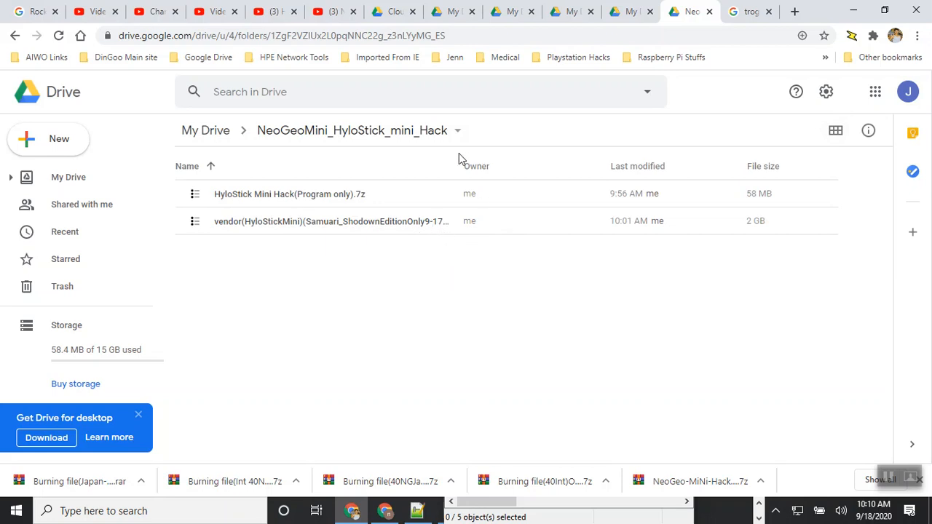
mouse_move(372, 204)
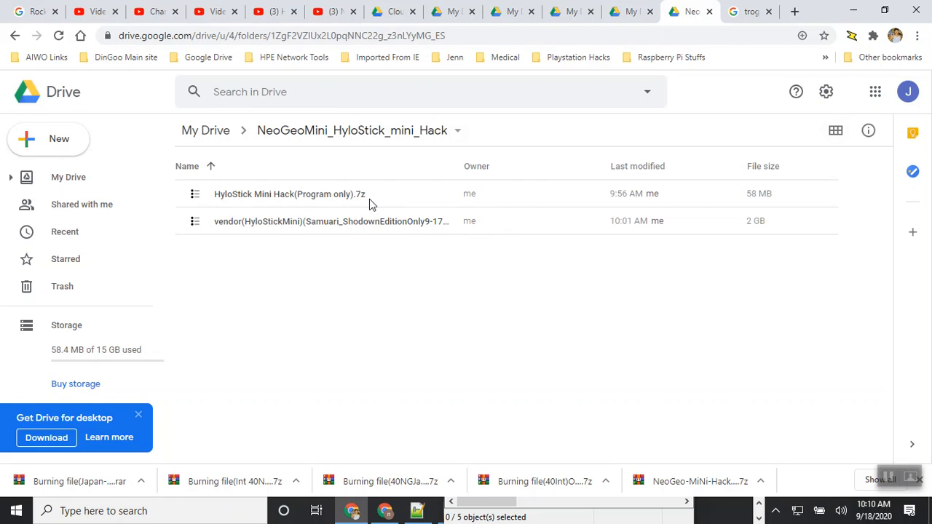
right_click(289, 193)
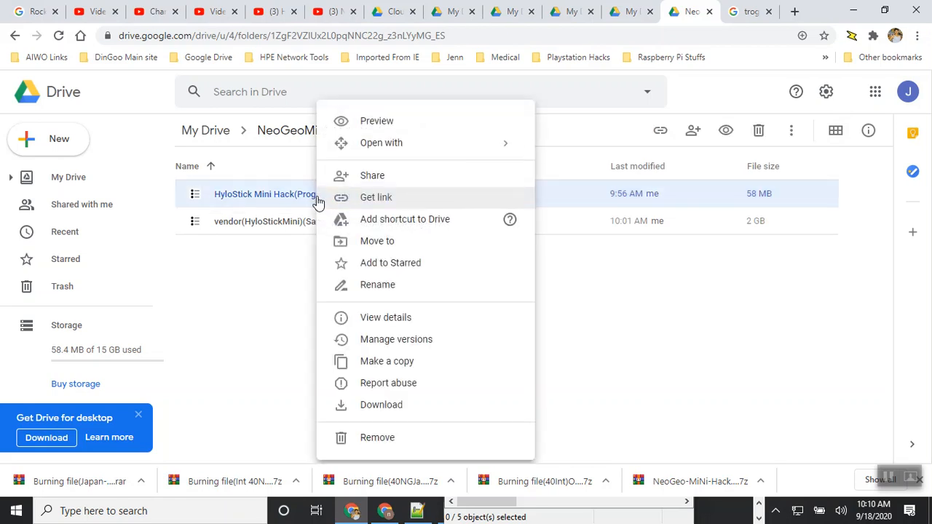
mouse_move(391, 405)
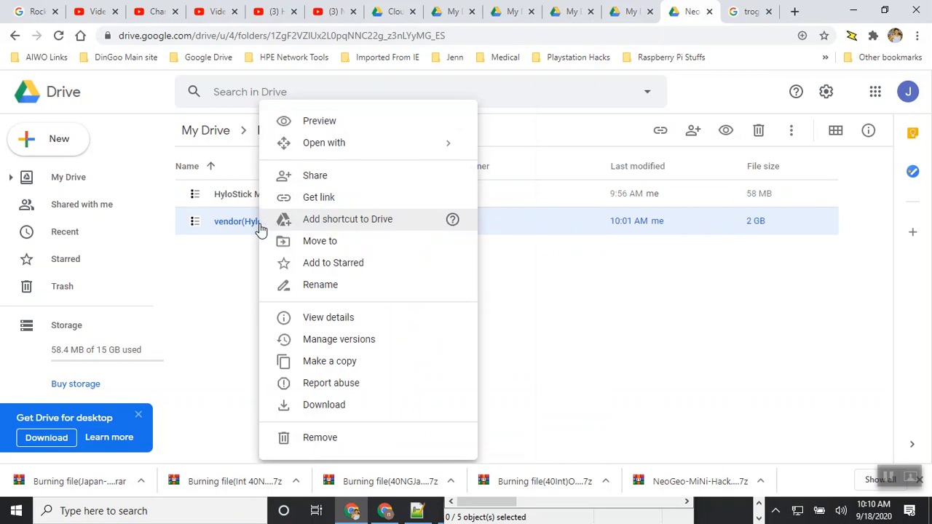
mouse_move(852, 266)
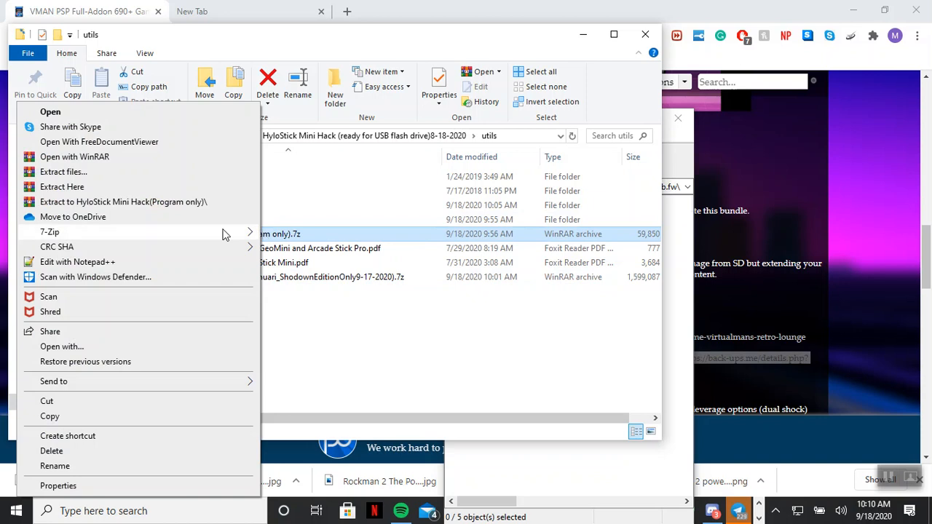
mouse_move(62, 187)
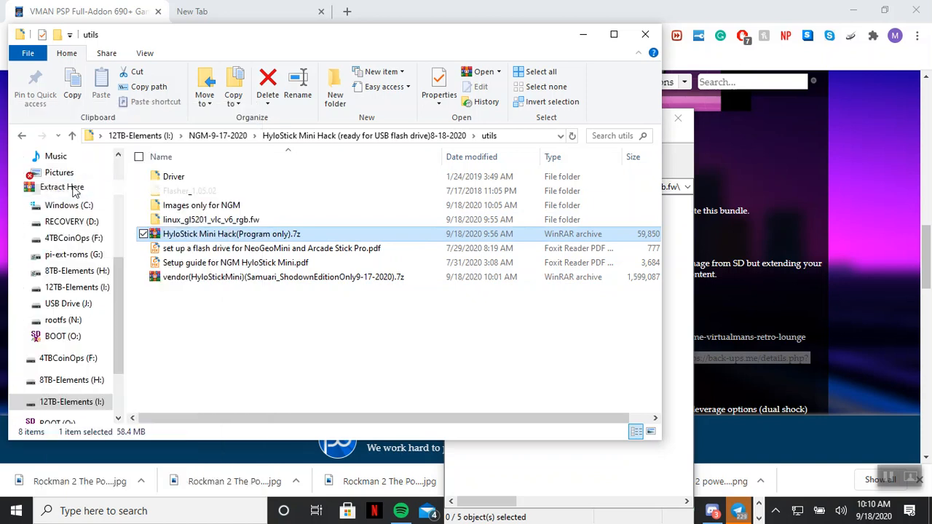
- Extract HyloStick Mini Hack(Program only).7z here and answer the file-replace prompt
left_click(62, 188)
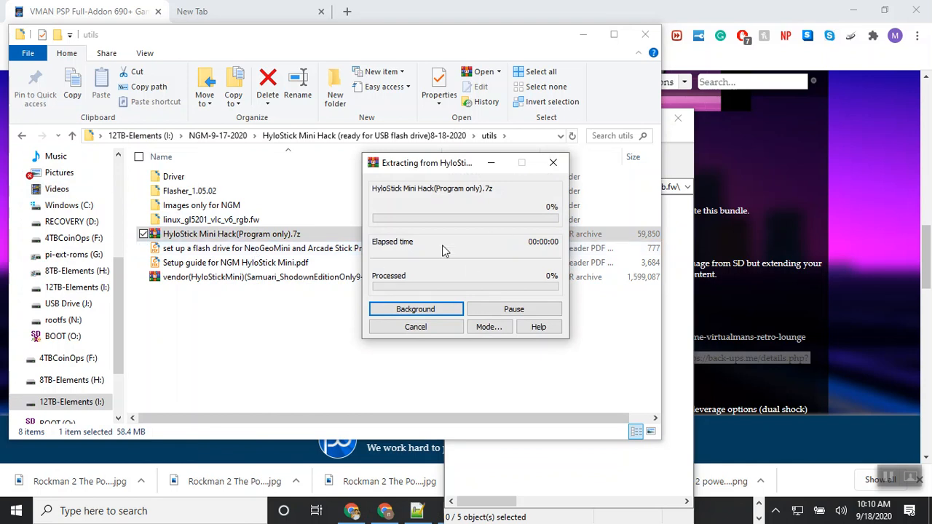
mouse_move(303, 342)
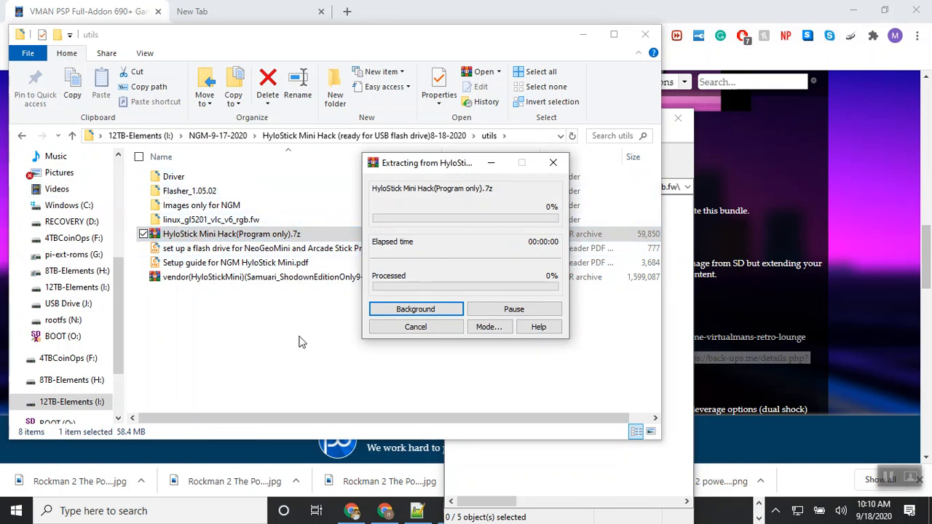
mouse_move(464, 266)
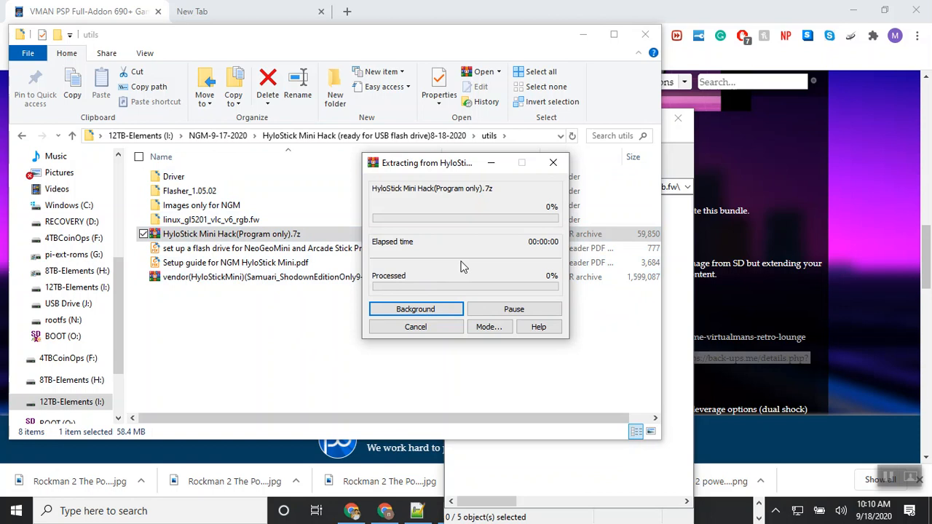
mouse_move(431, 267)
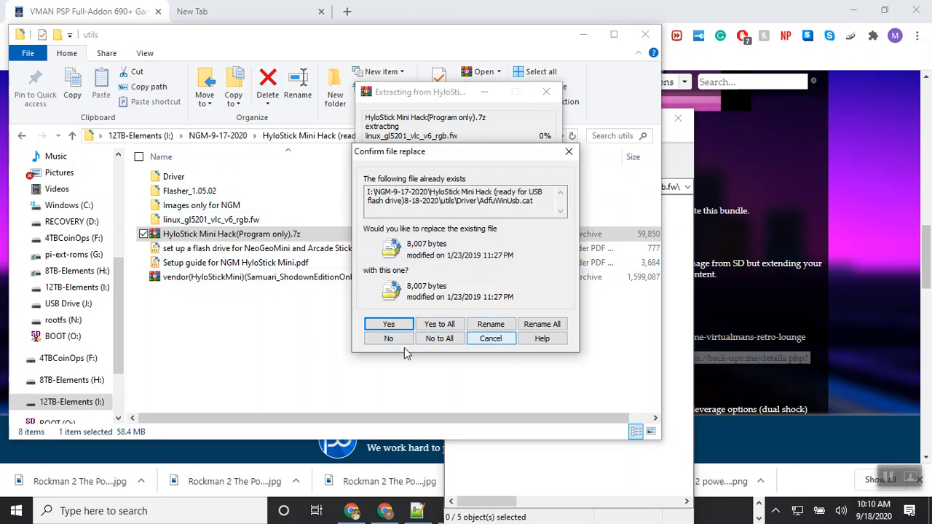
left_click(389, 338)
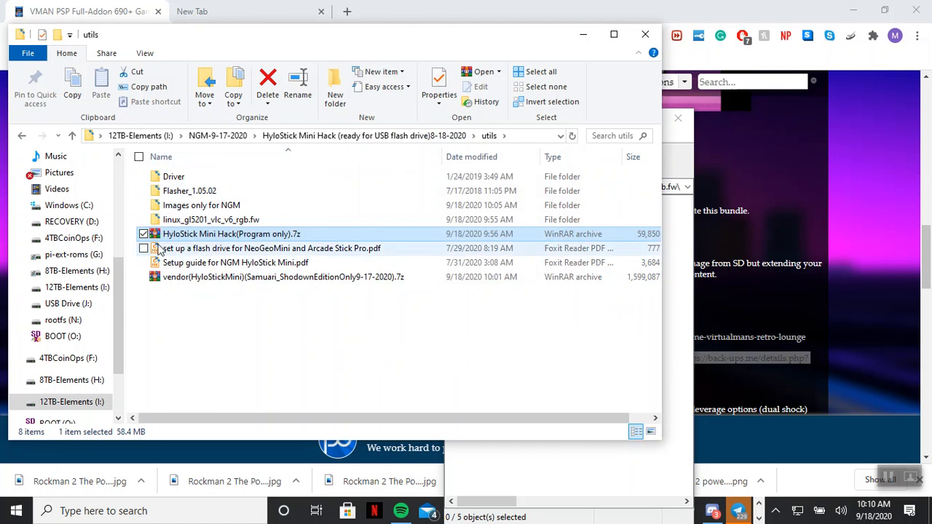
mouse_move(211, 280)
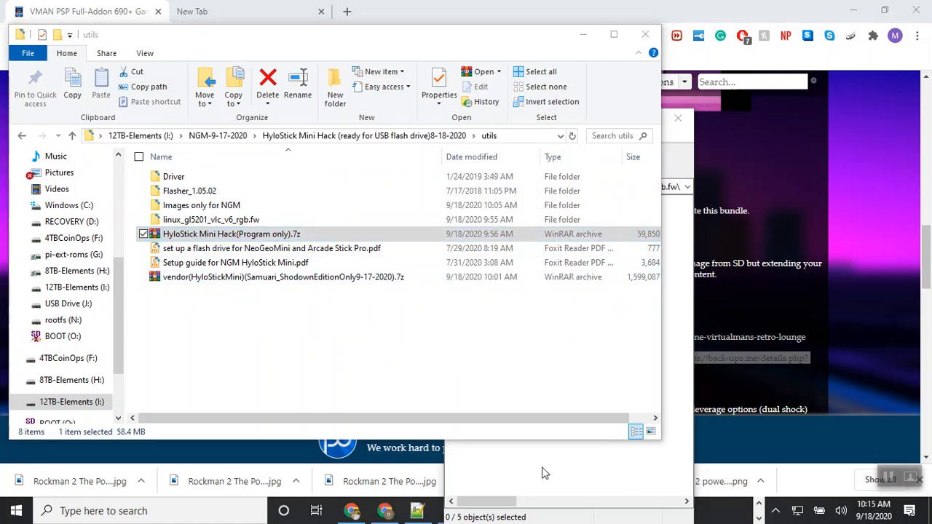
mouse_move(263, 356)
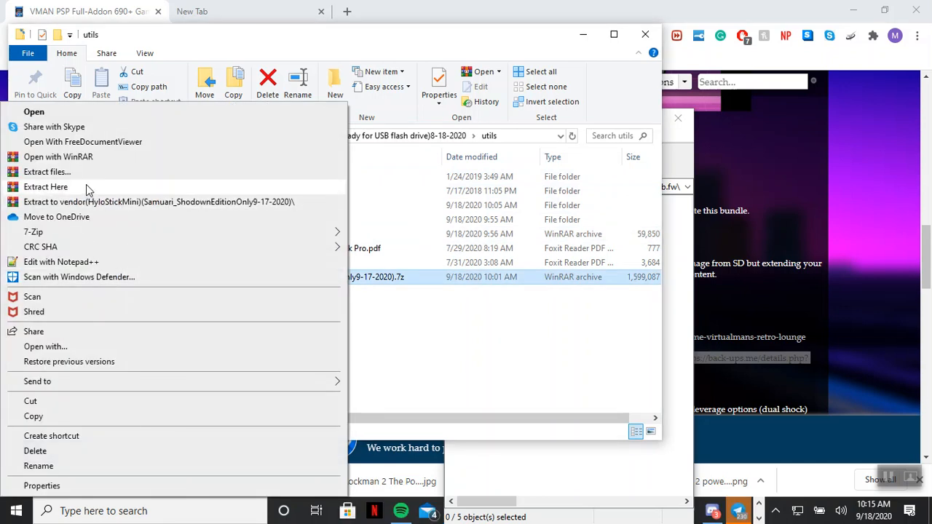
mouse_move(60, 193)
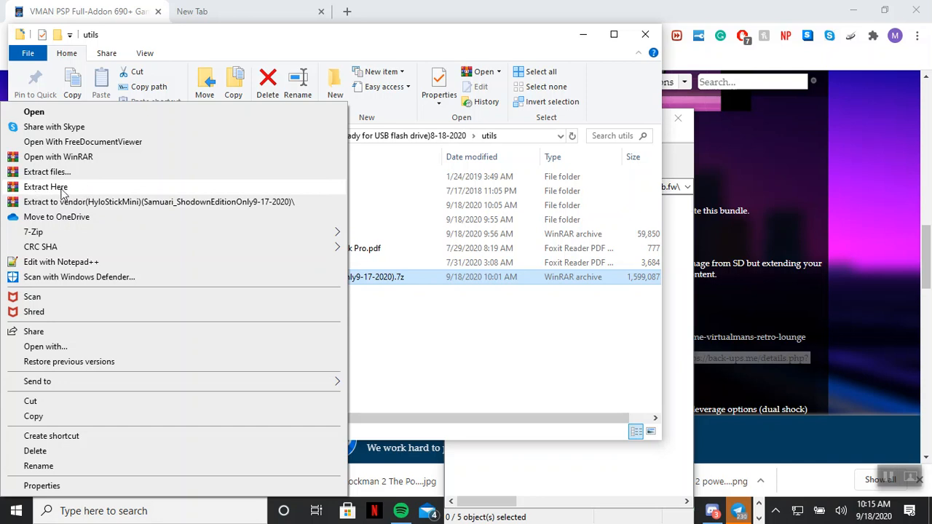
- Extract the vendor .7z archive and let WinRAR finish unpacking the image
left_click(45, 186)
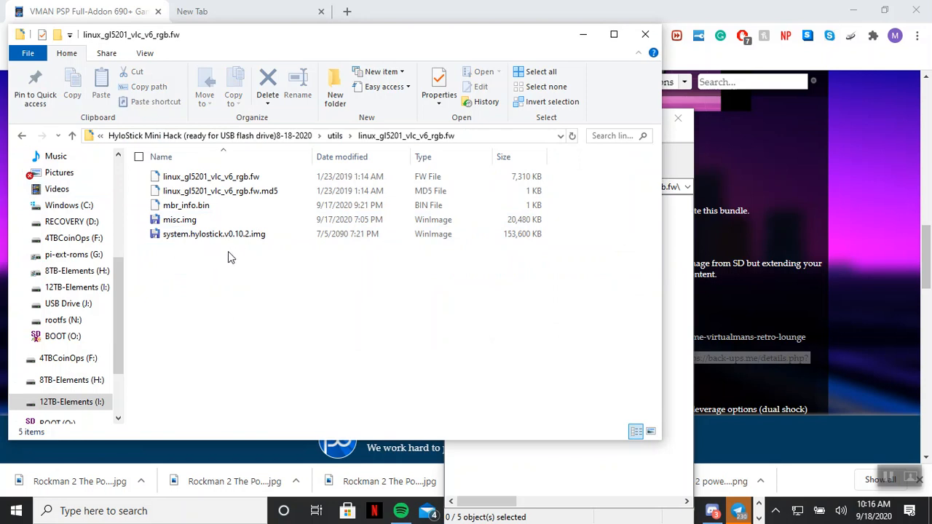
mouse_move(305, 271)
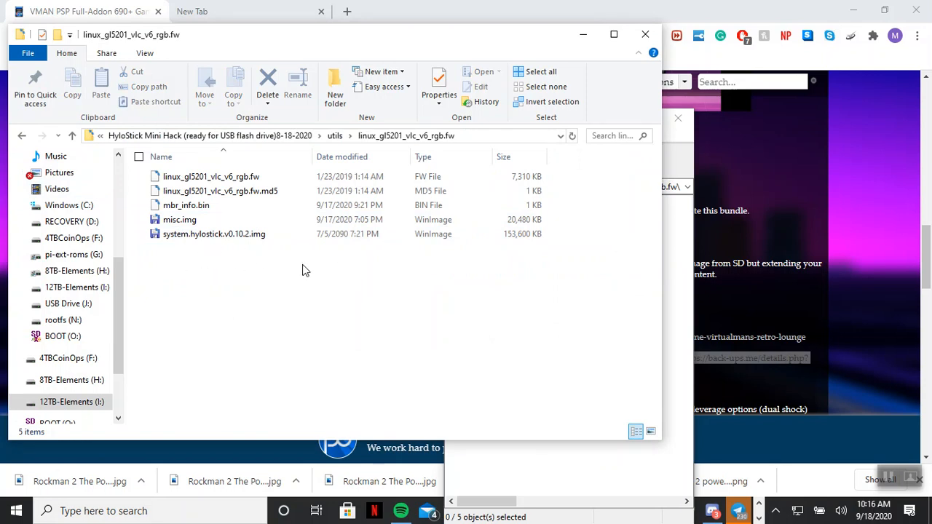
mouse_move(295, 262)
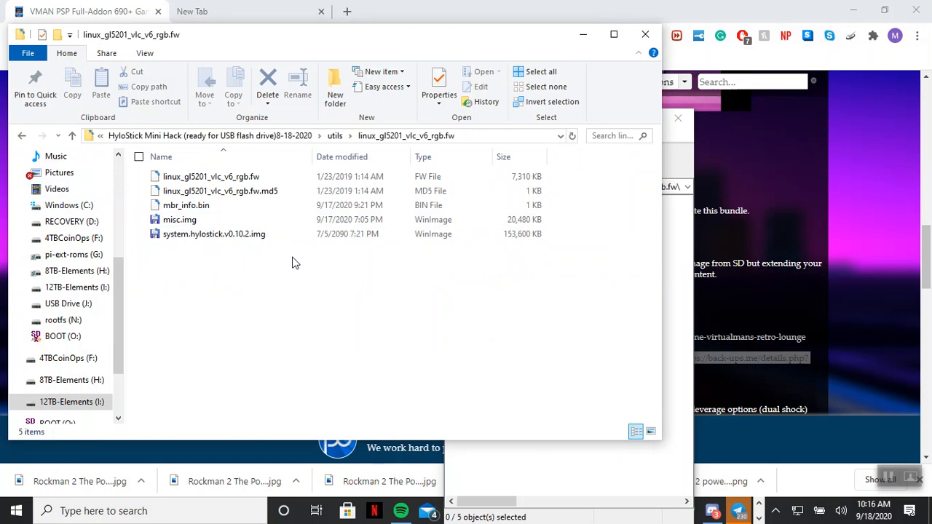
mouse_move(289, 265)
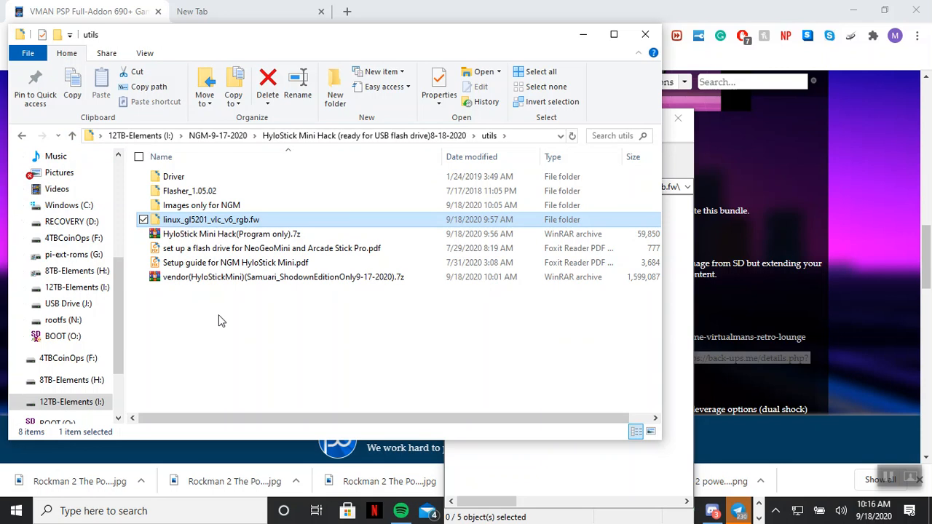
mouse_move(233, 299)
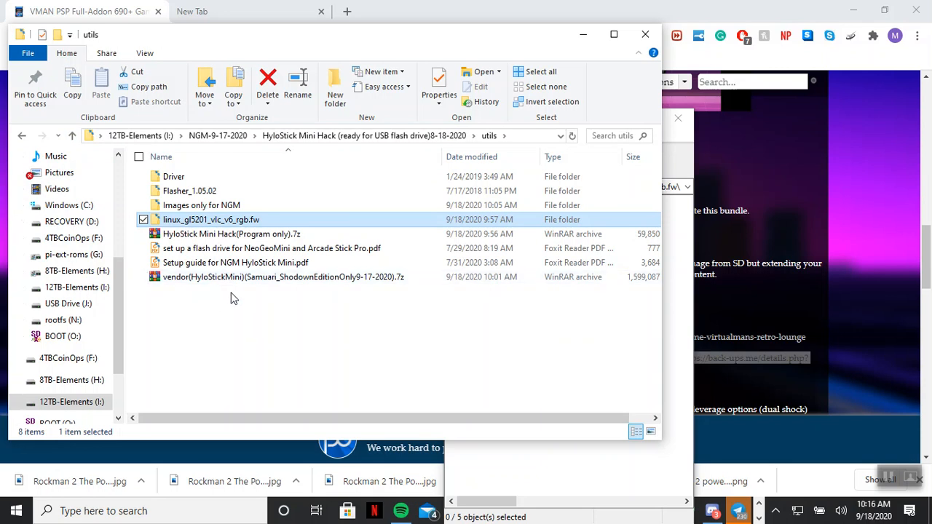
double_click(283, 277)
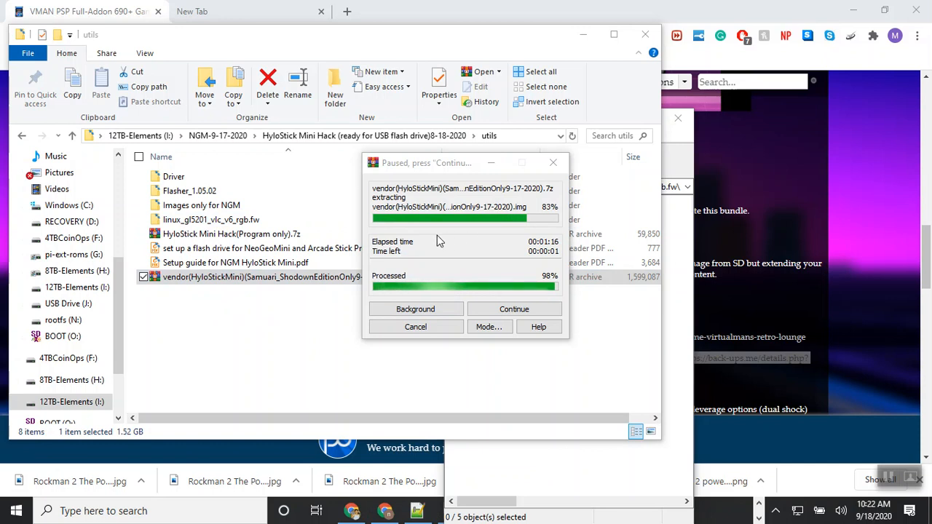
mouse_move(265, 308)
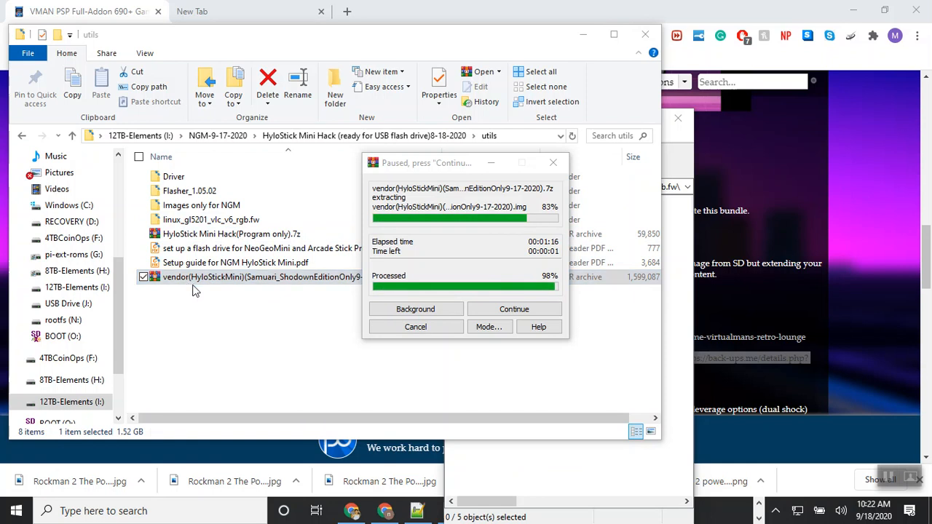
left_click(143, 234)
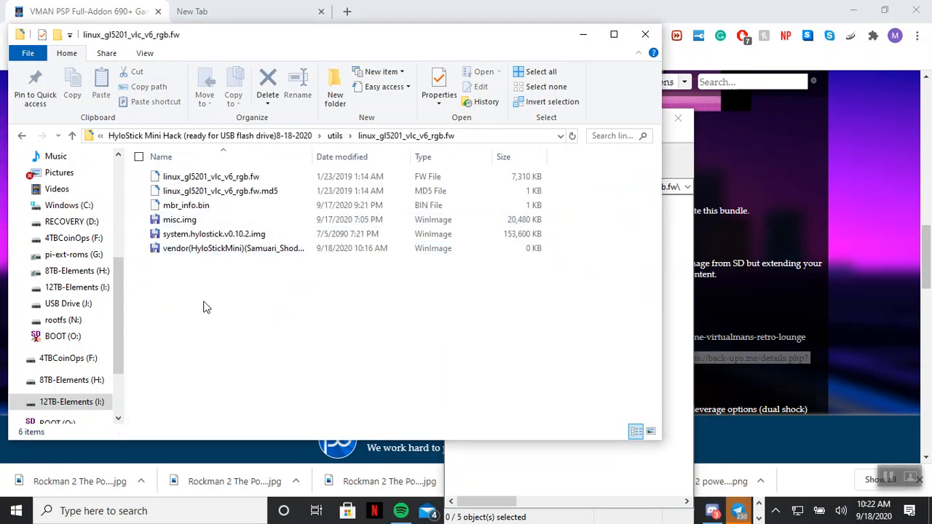
mouse_move(302, 262)
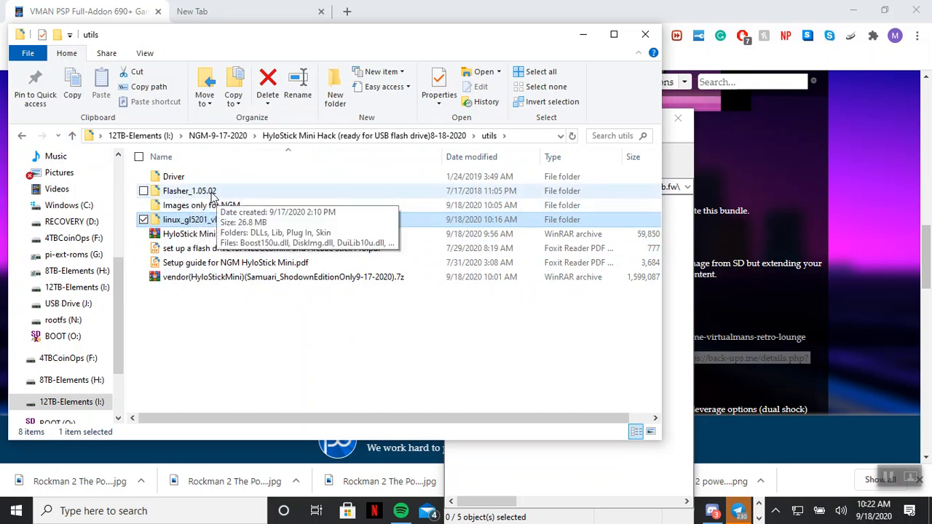
- Run MainApp.exe from the Flasher_1.05.02 folder
double_click(189, 191)
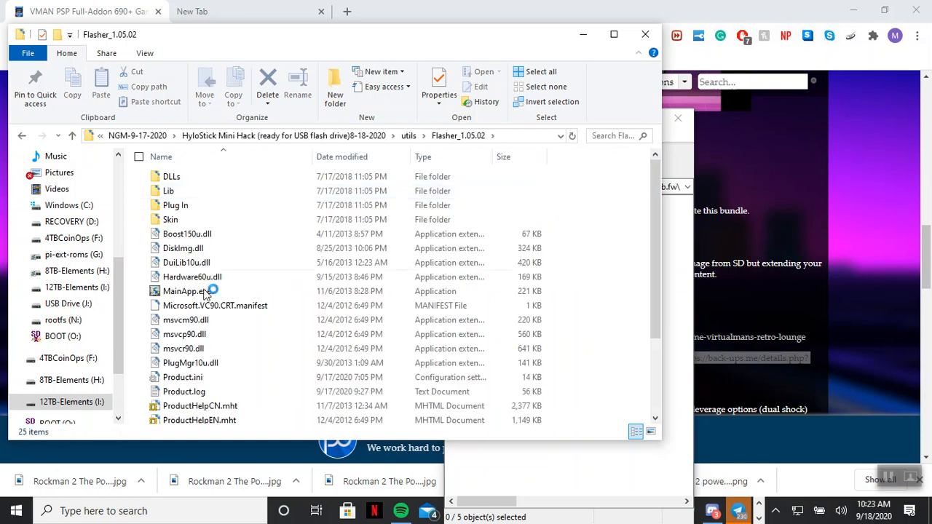
mouse_move(186, 290)
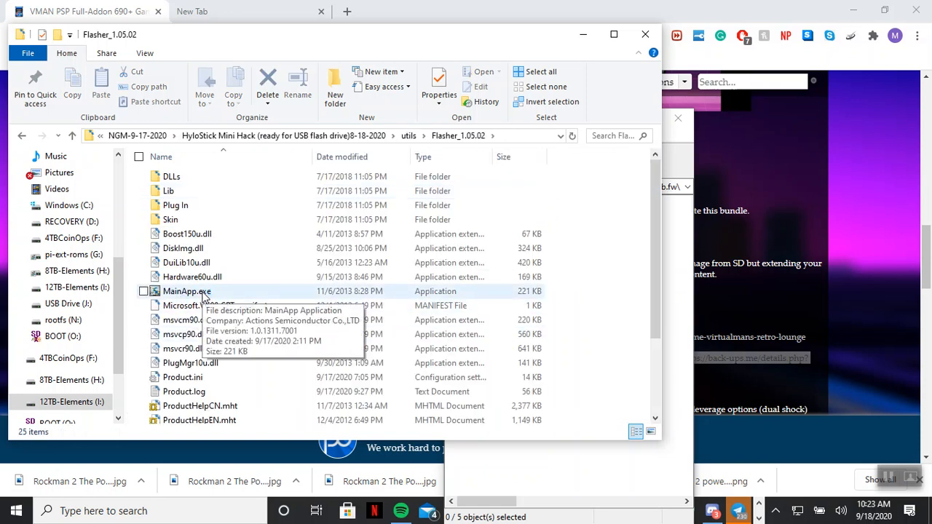
left_click(188, 291)
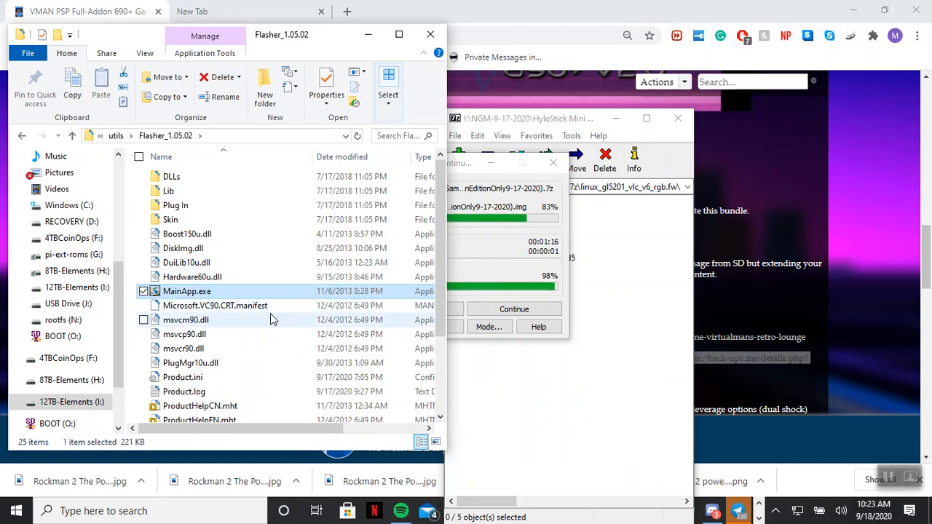
mouse_move(601, 424)
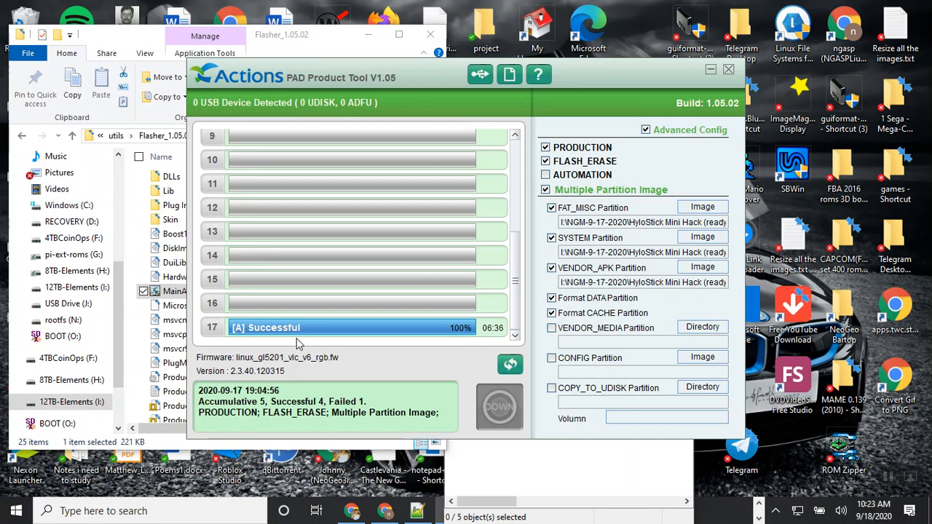
mouse_move(511, 346)
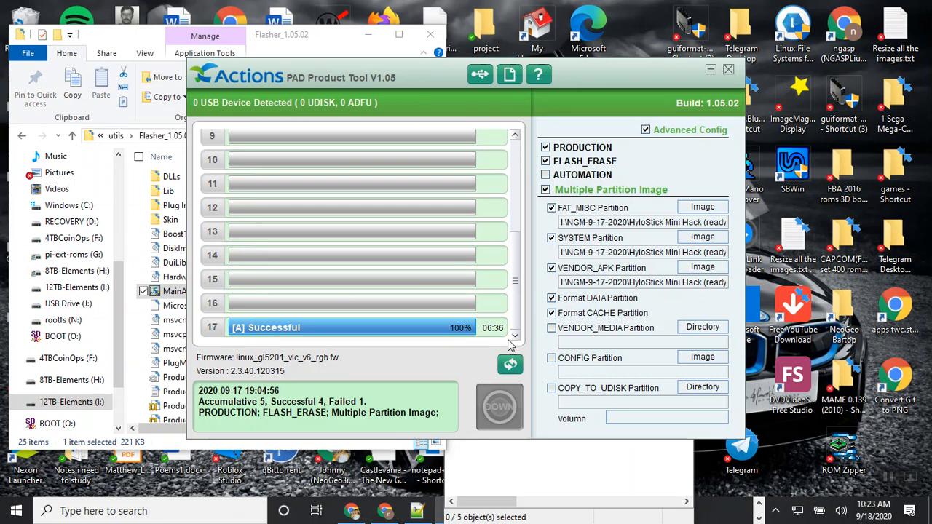
mouse_move(670, 244)
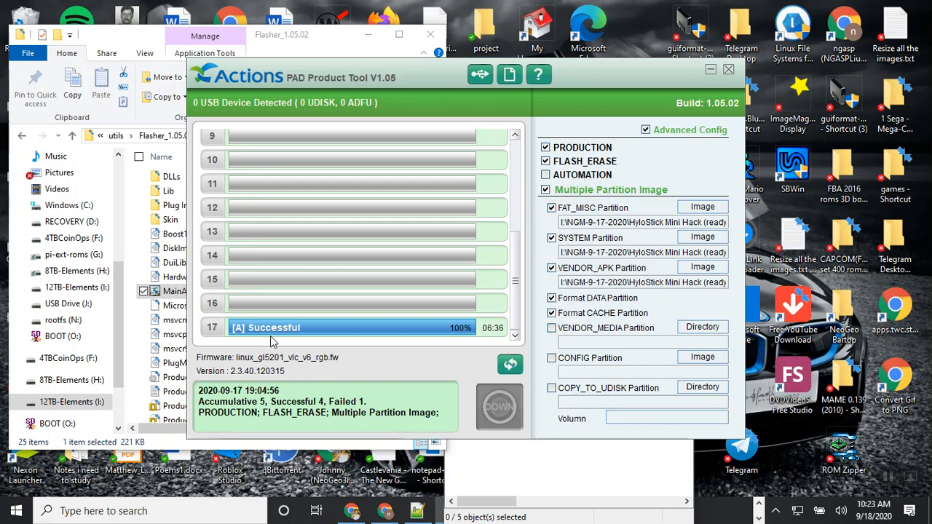
mouse_move(497, 343)
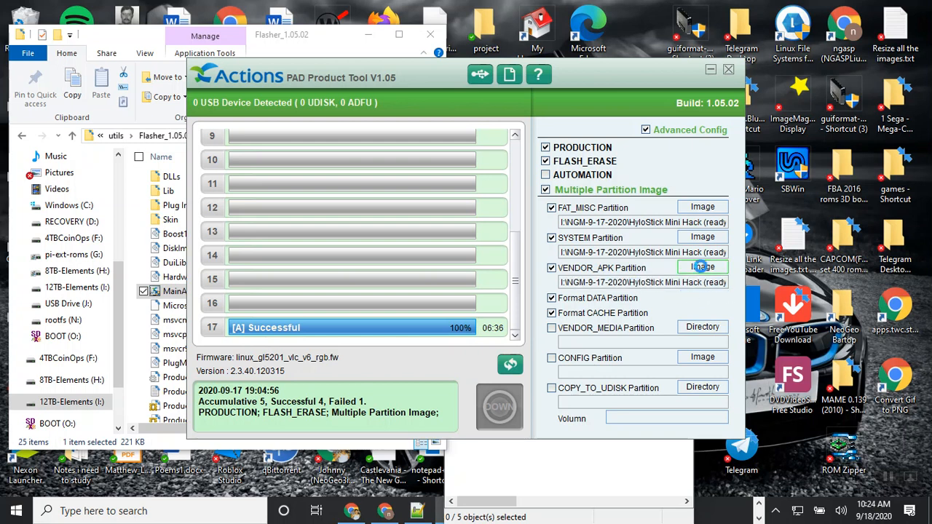
- Review PAD Product Tool V1.05's three partition image fields once it opens
left_click(702, 267)
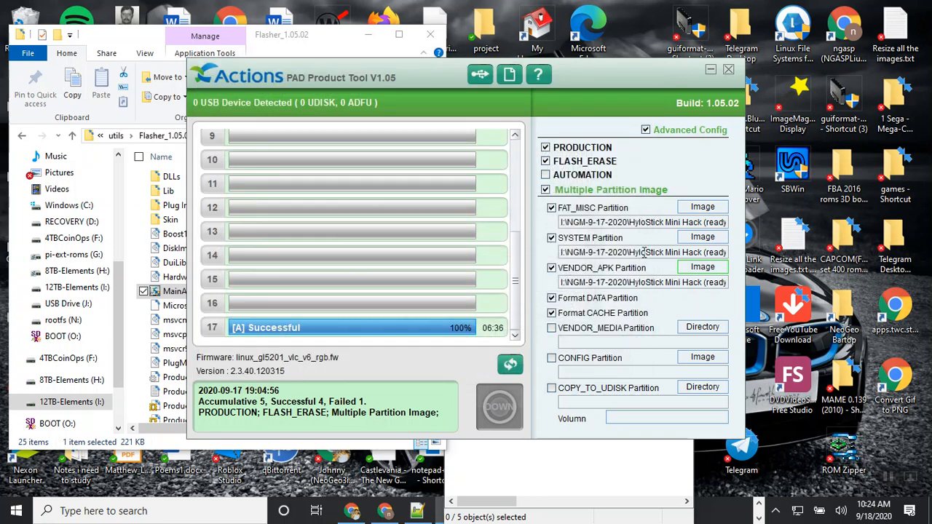
mouse_move(702, 237)
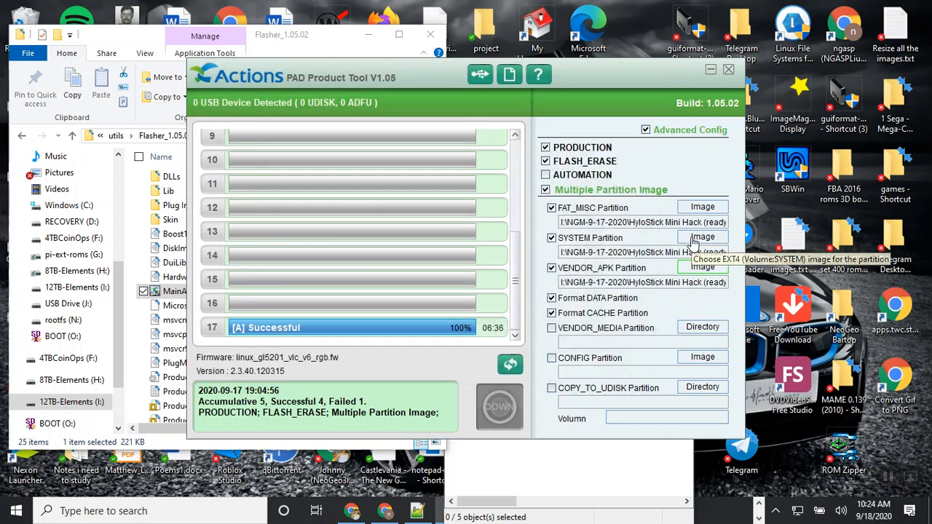
- Set the SYSTEM partition image to system.hylostick.v0.10.2.img and reload the settings
left_click(702, 237)
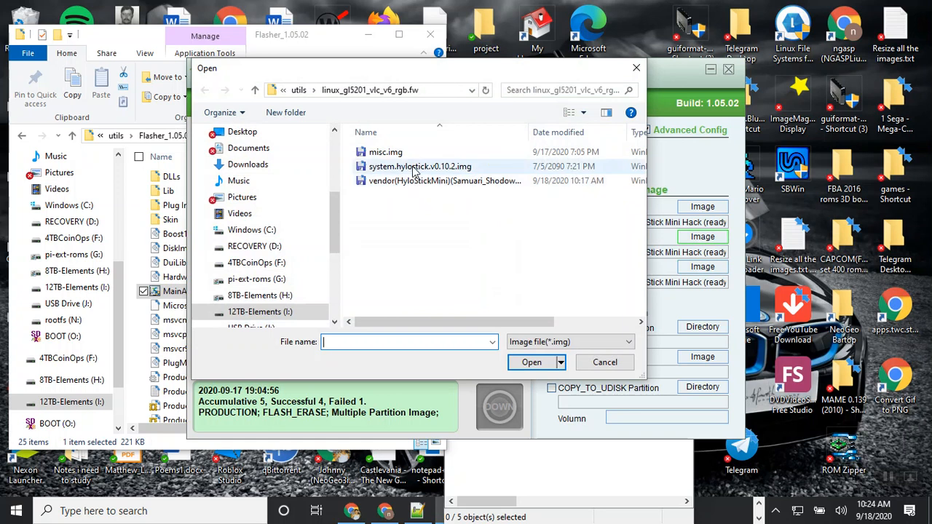
left_click(420, 166)
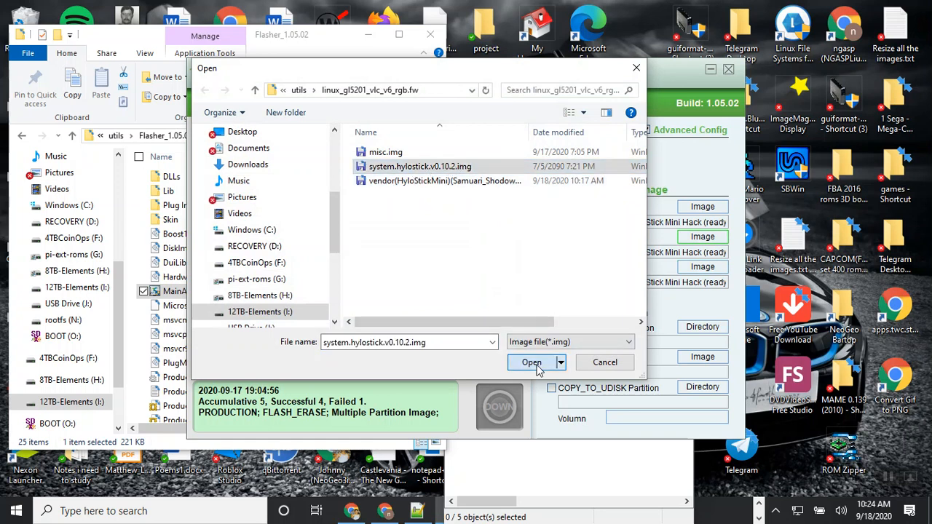
left_click(531, 362)
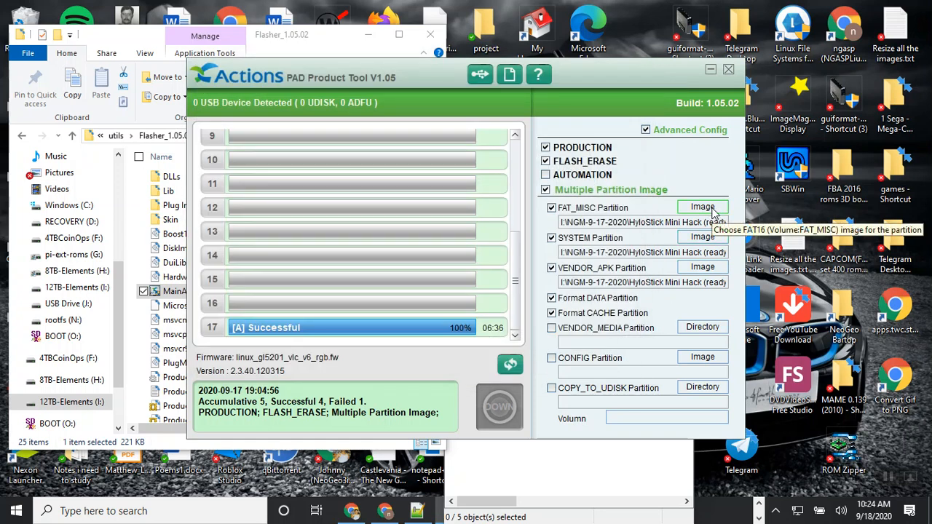
left_click(701, 207)
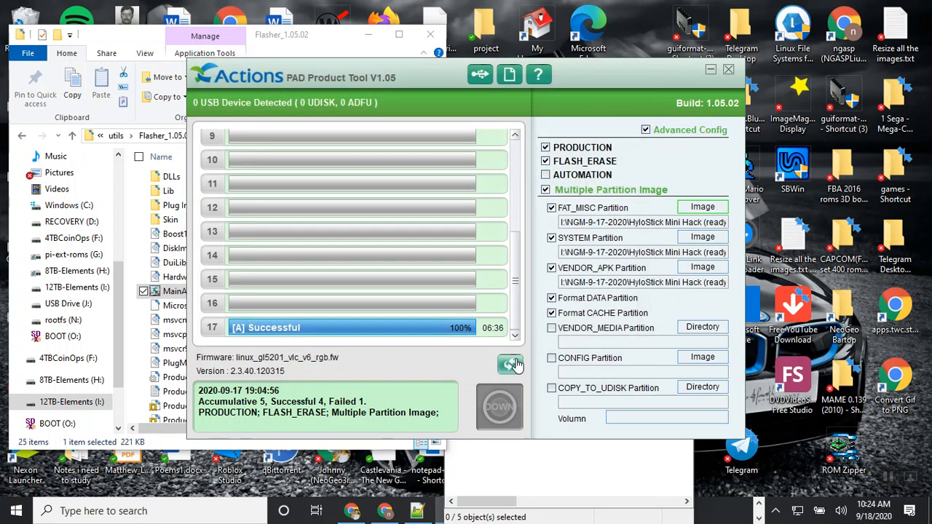
left_click(510, 364)
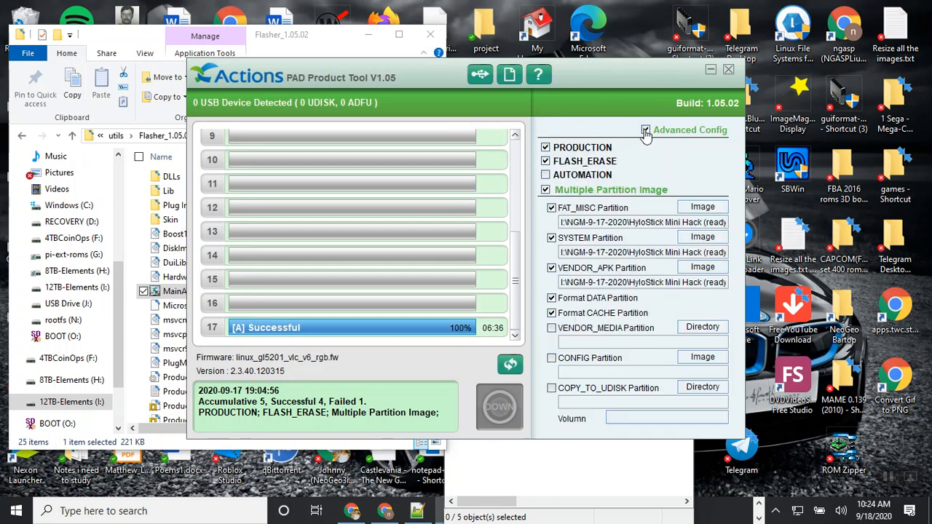
left_click(645, 130)
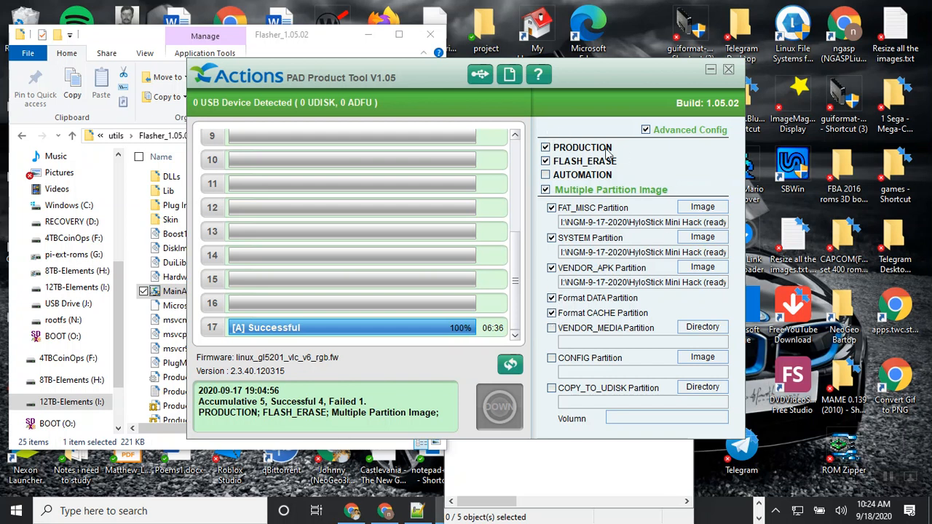
mouse_move(622, 248)
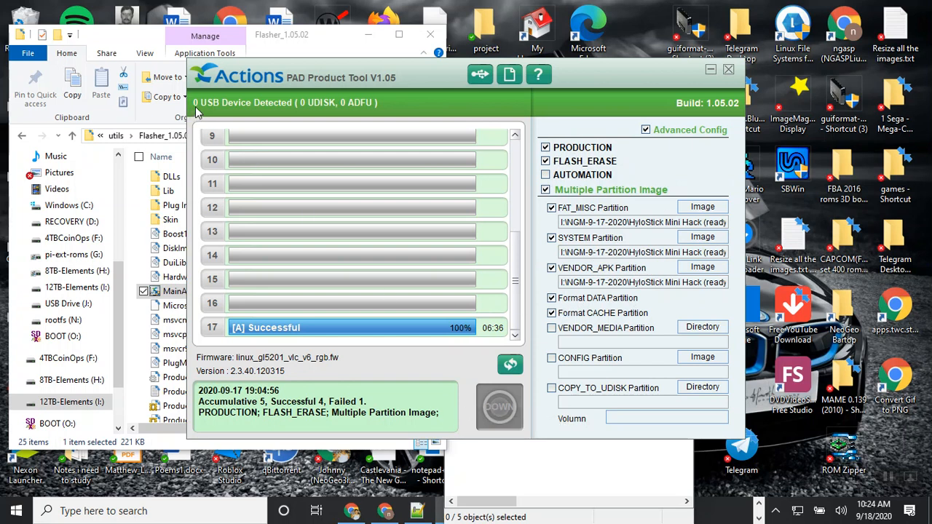
mouse_move(364, 75)
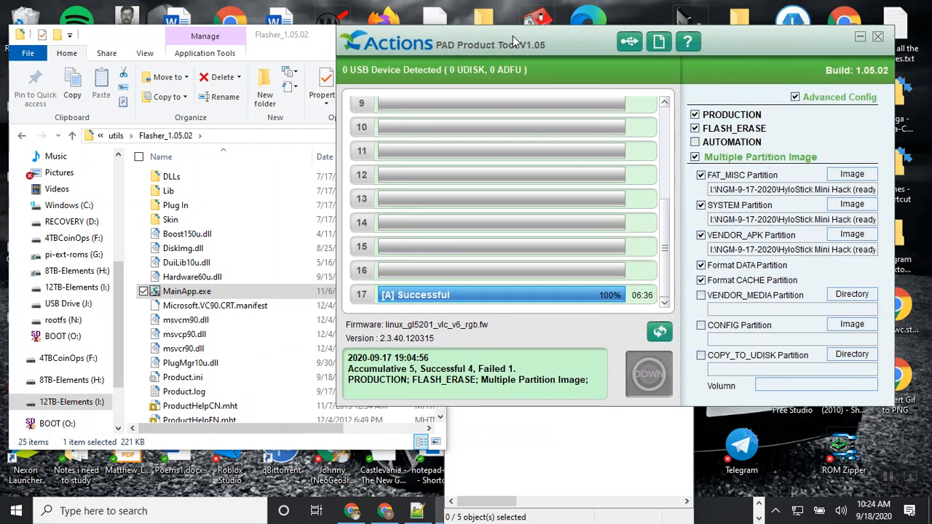
mouse_move(448, 463)
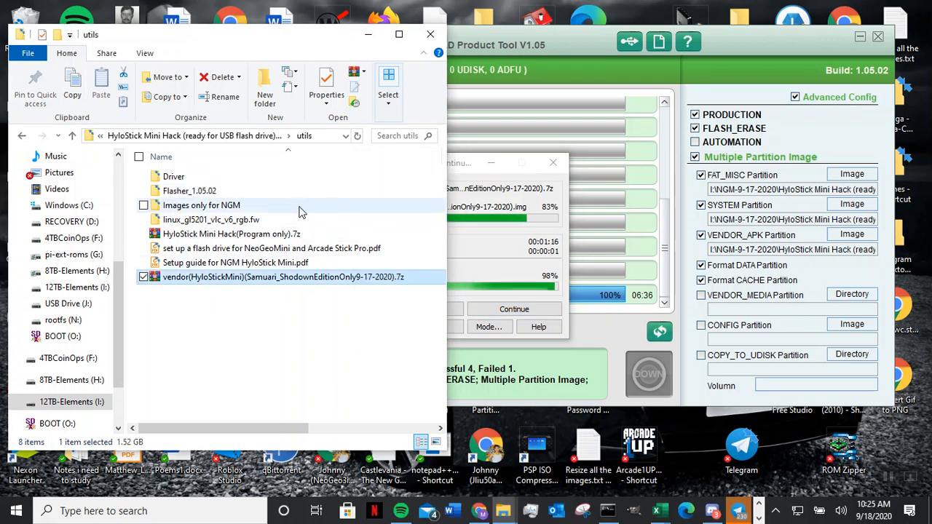
mouse_move(215, 295)
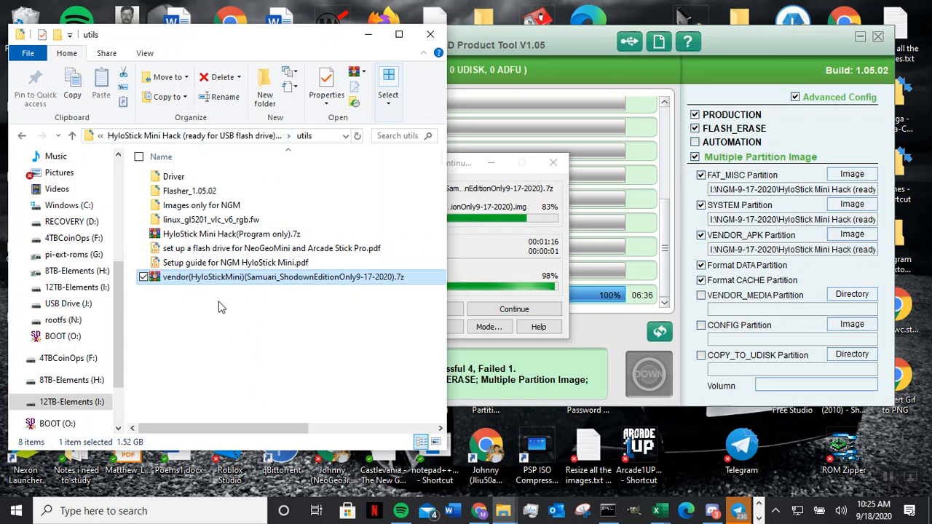
- Open linux_gl5201_vlc_v6_rgb.fw and select the 2.50 GB vendor Samurai Shodown image
right_click(283, 277)
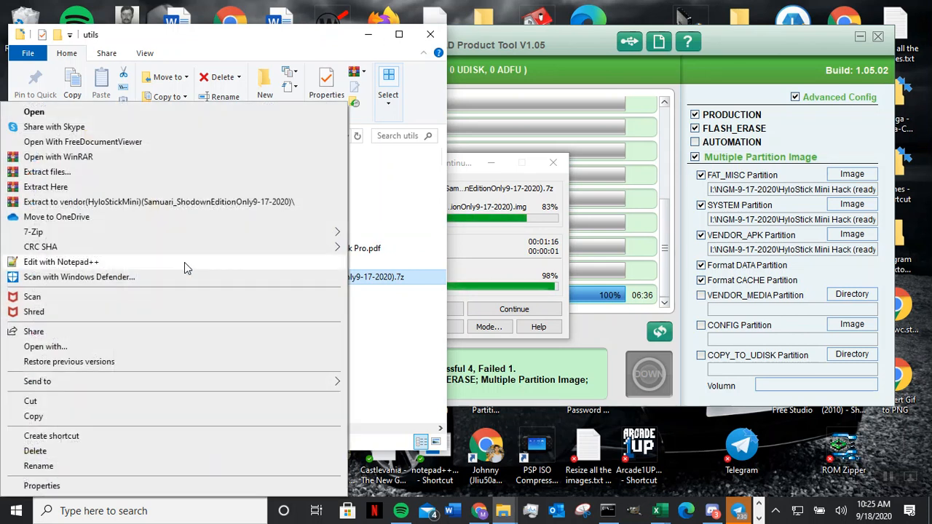
mouse_move(349, 356)
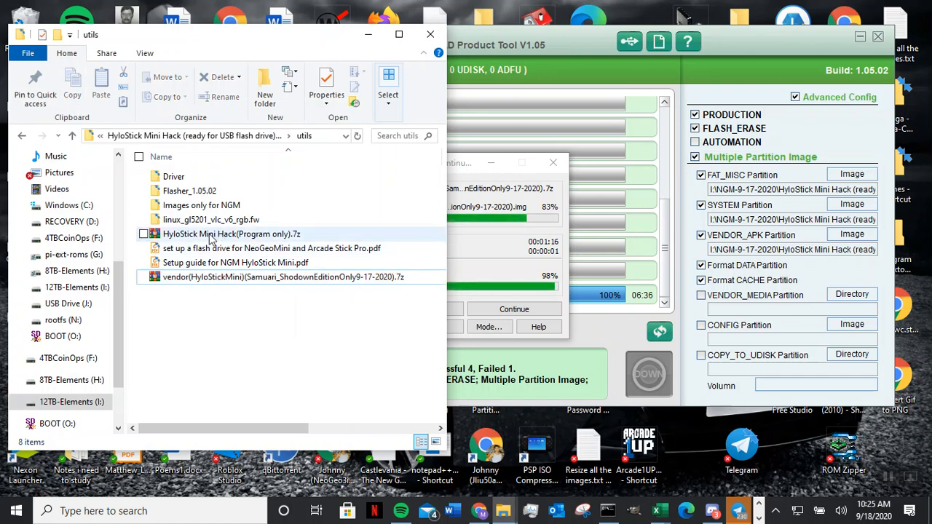
double_click(211, 220)
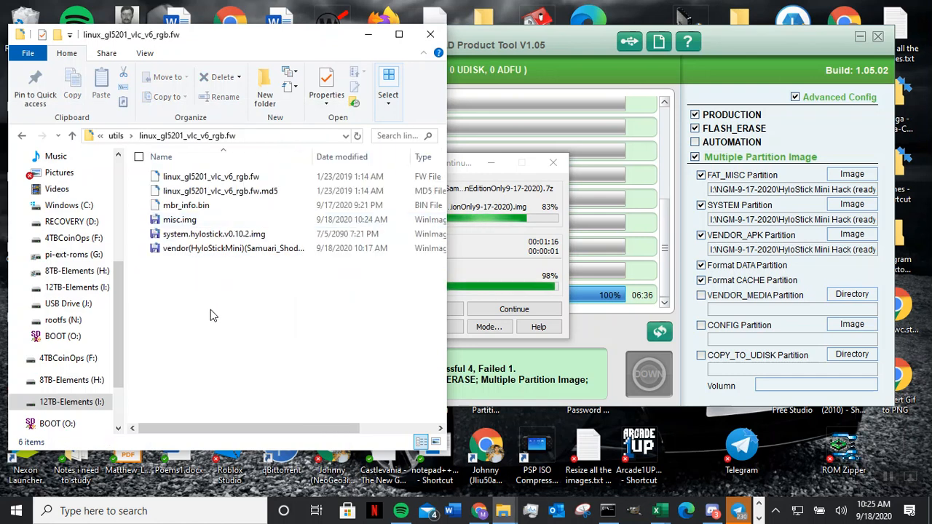
mouse_move(240, 252)
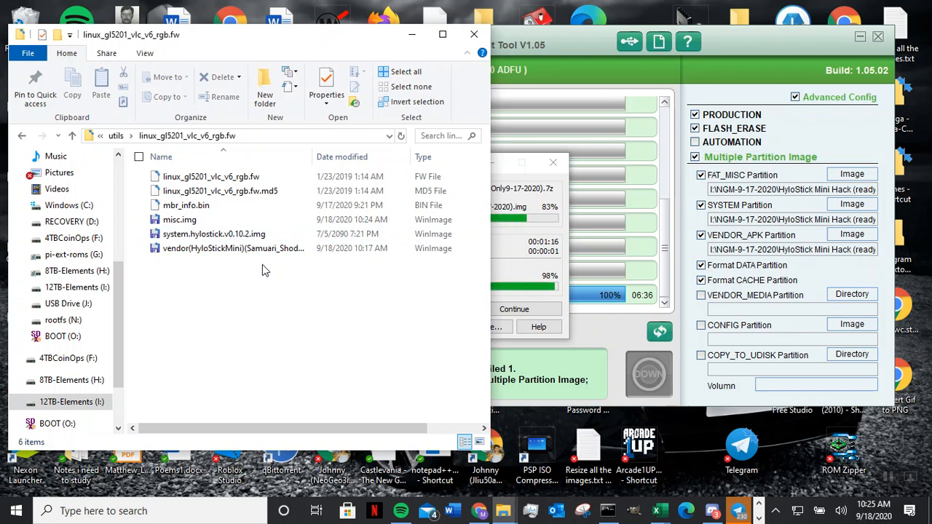
left_click(233, 248)
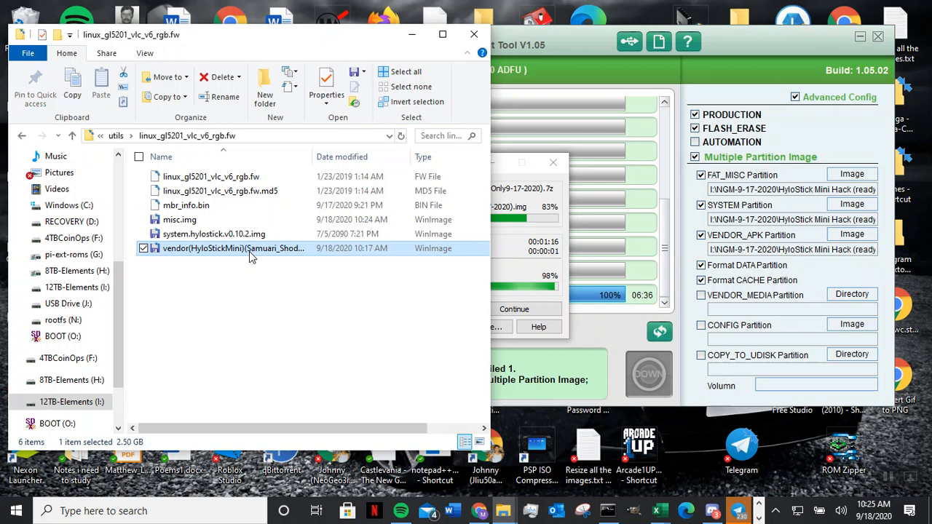
mouse_move(204, 293)
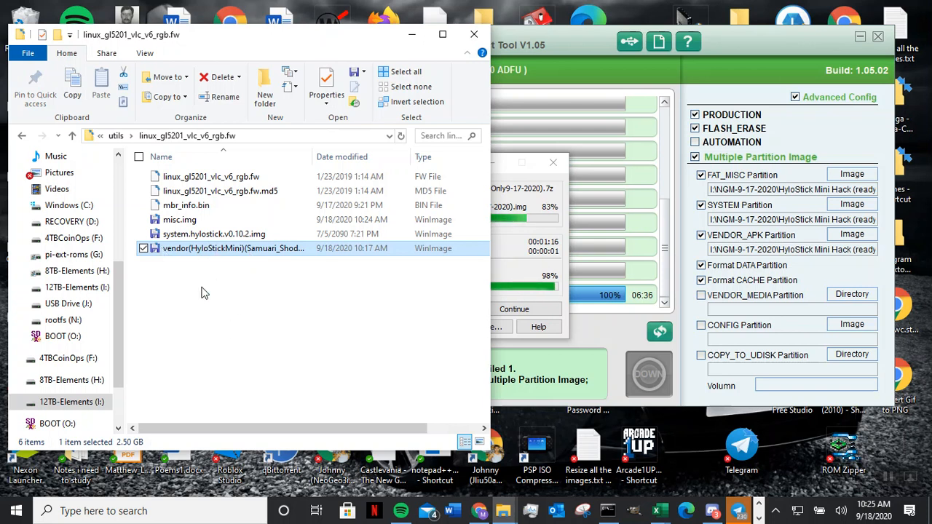